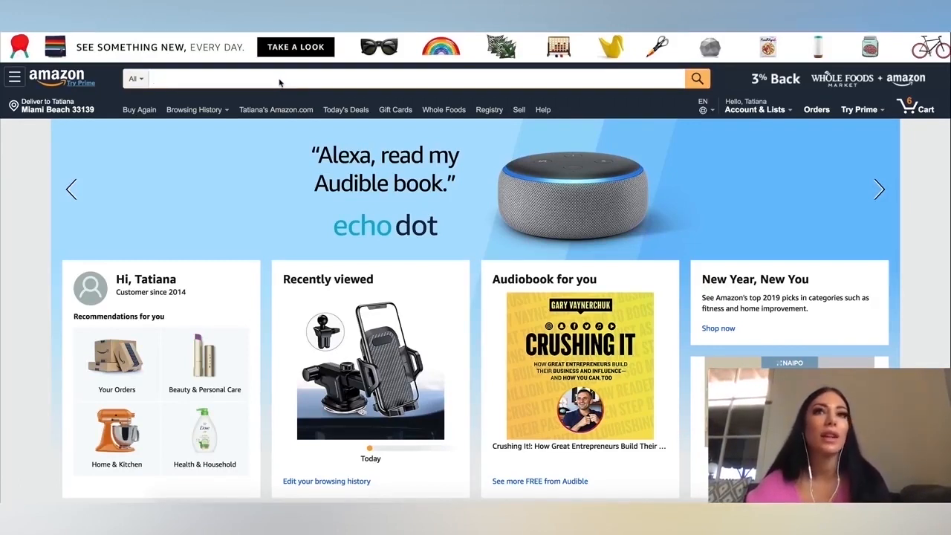
Step: Search Amazon for 'pillow case' and scroll through the Home & Kitchen results
type("pill")
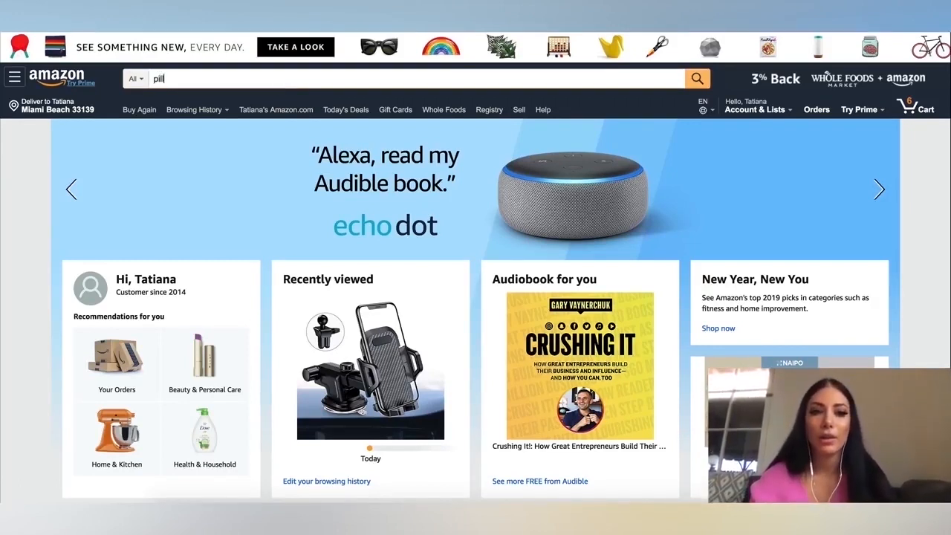
type("pillow case")
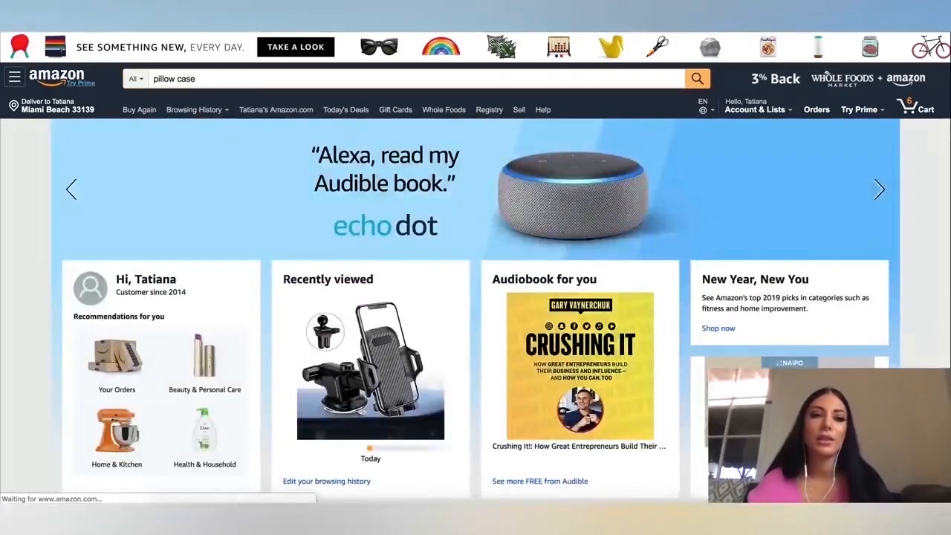
left_click(695, 78)
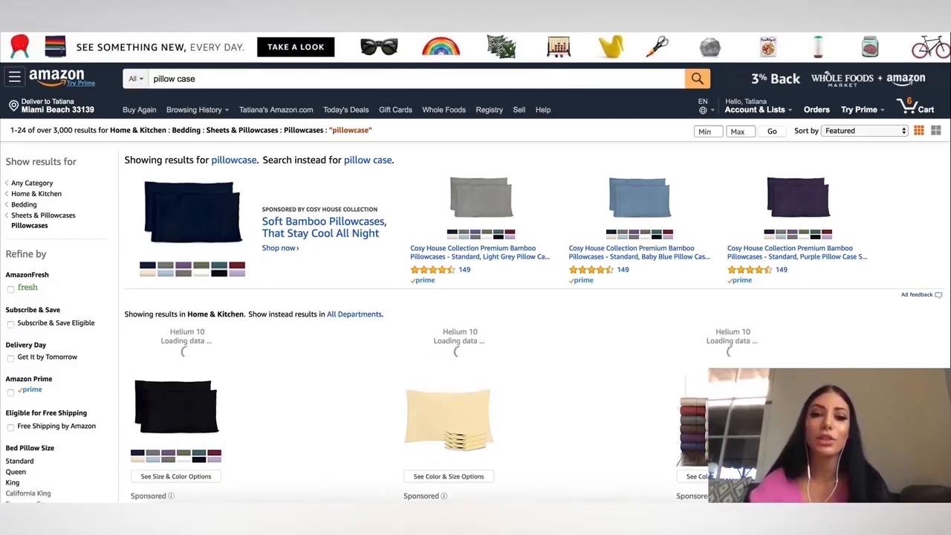
scroll("down", 3)
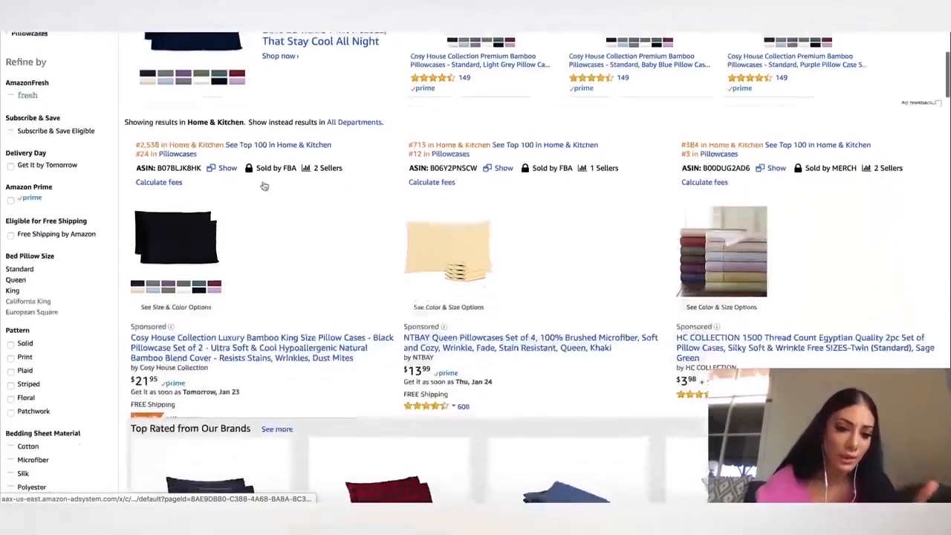
scroll("down", 3)
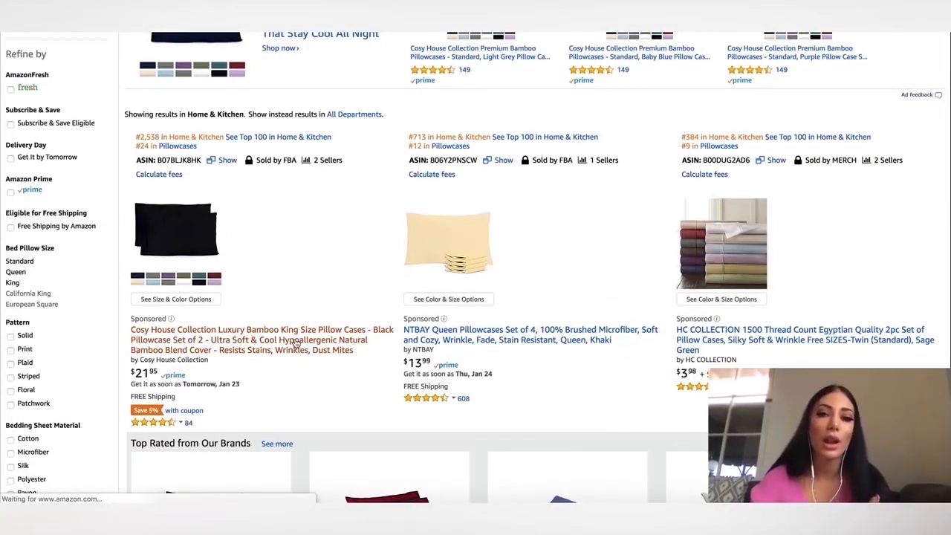
Step: Look over the Cosy House bamboo pillowcase listing, then return to the search results
left_click(262, 335)
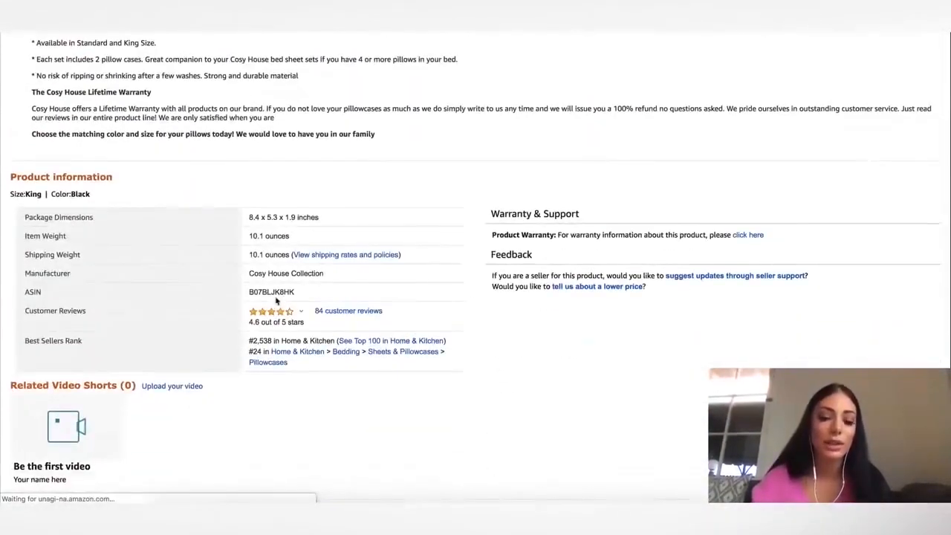
scroll("down", 3)
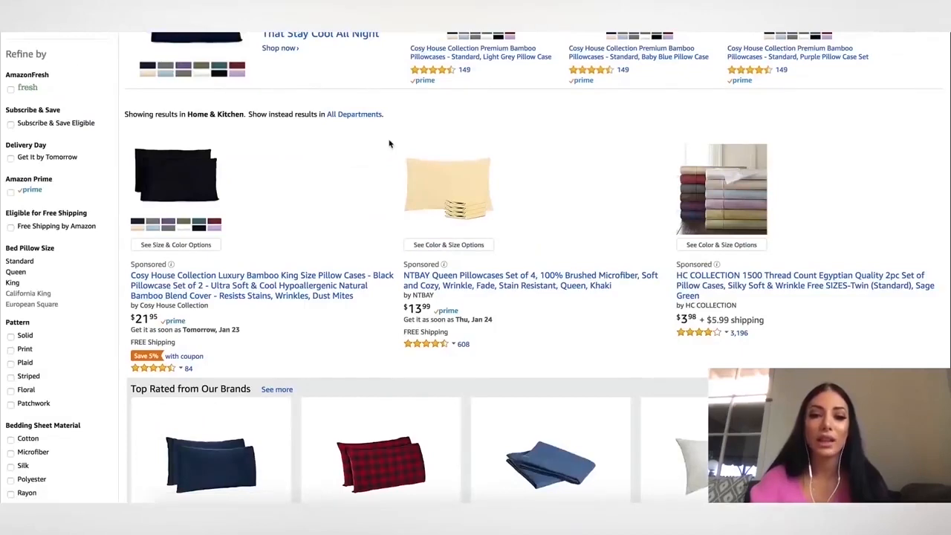
scroll("up", 3)
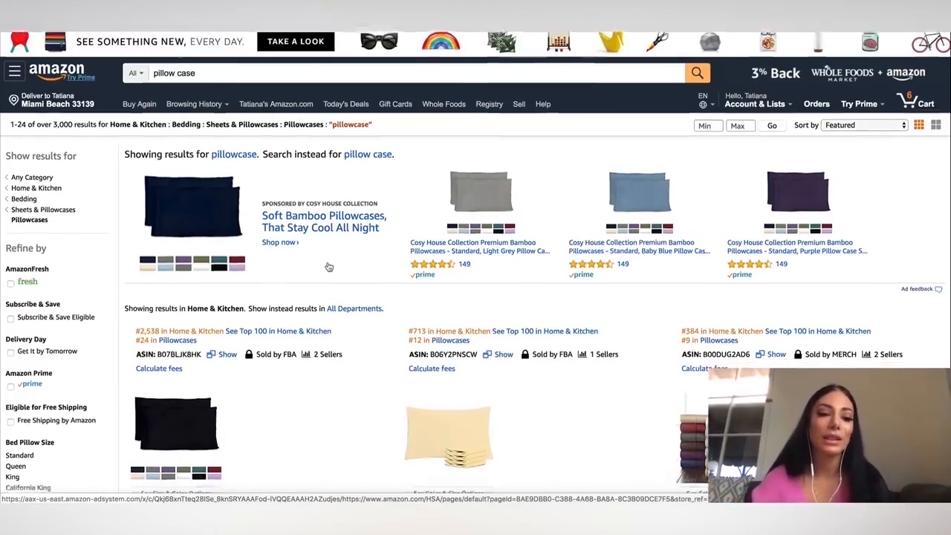
scroll("down", 3)
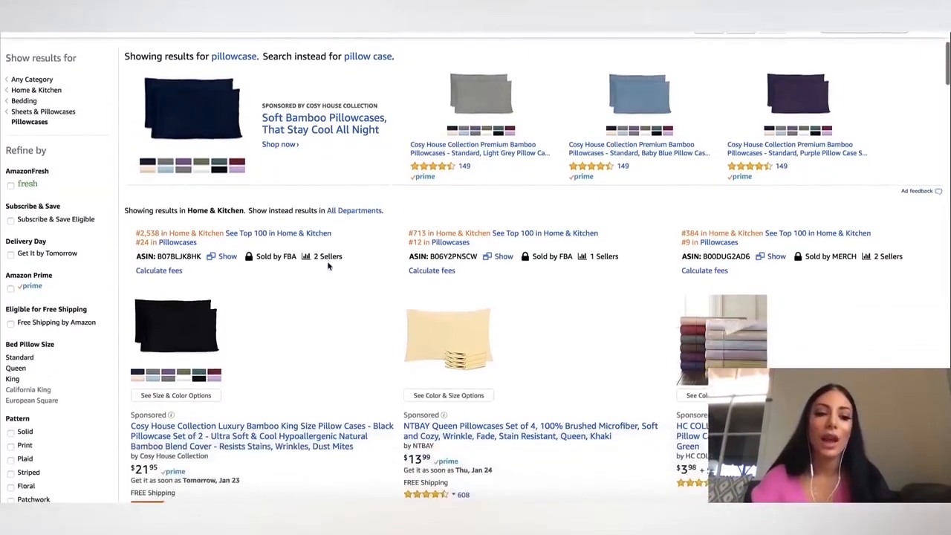
scroll("up", 3)
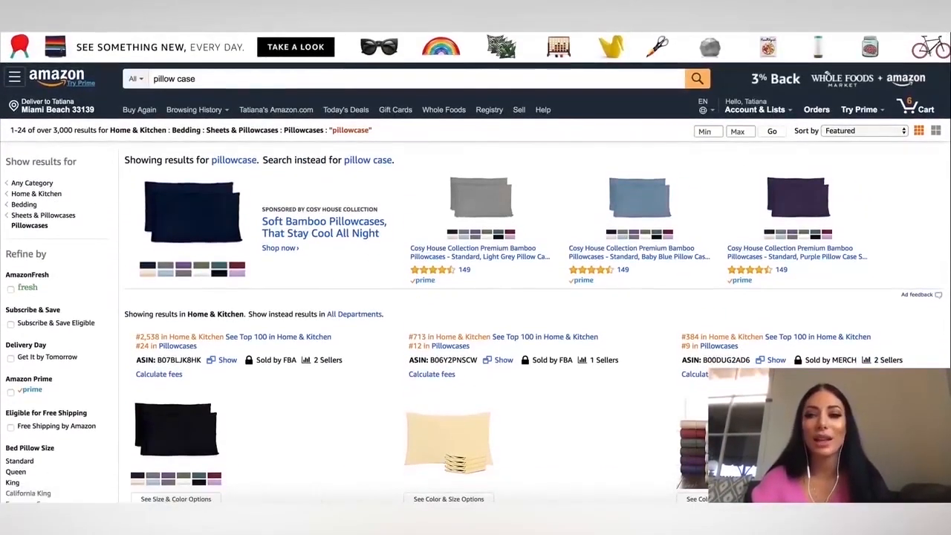
Step: Launch Xray product research from the Helium 10 extension on the pillow case results
left_click(877, 33)
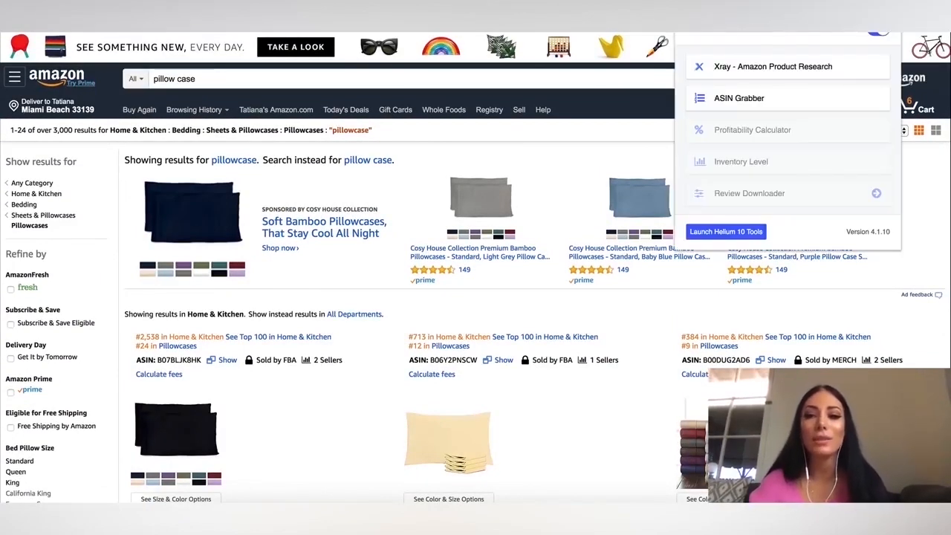
mouse_move(804, 77)
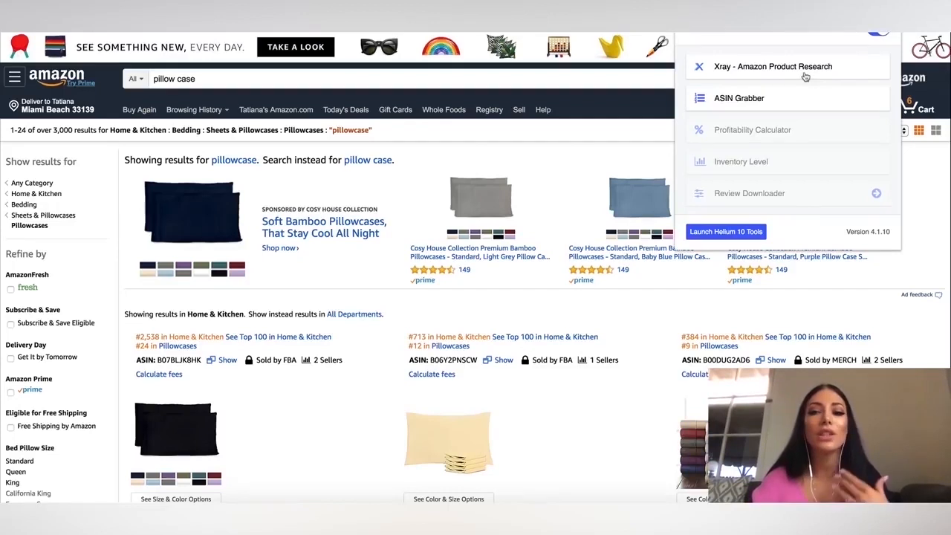
left_click(772, 65)
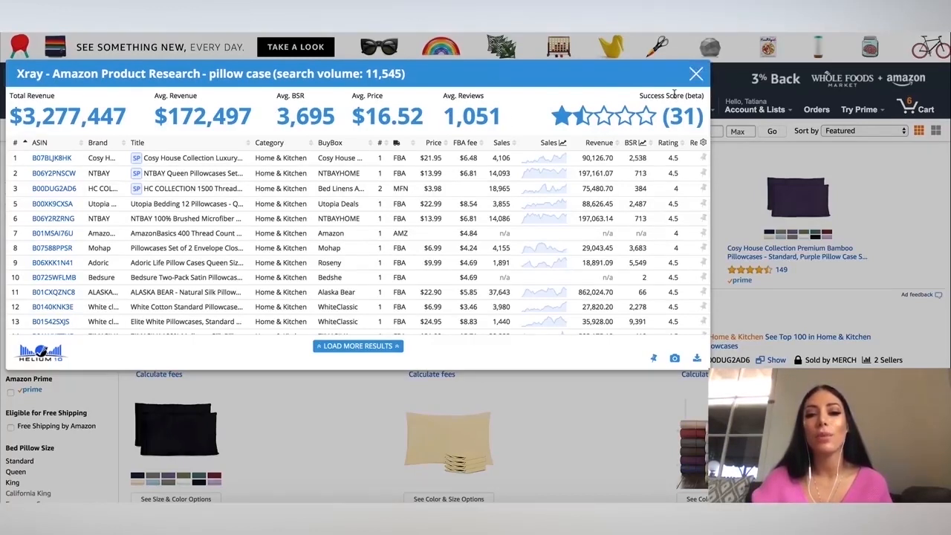
mouse_move(671, 95)
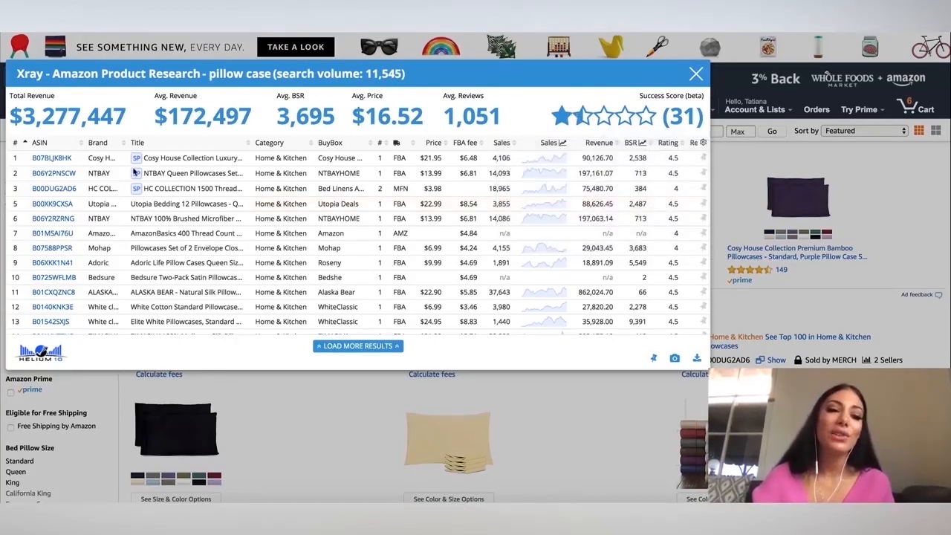
mouse_move(193, 158)
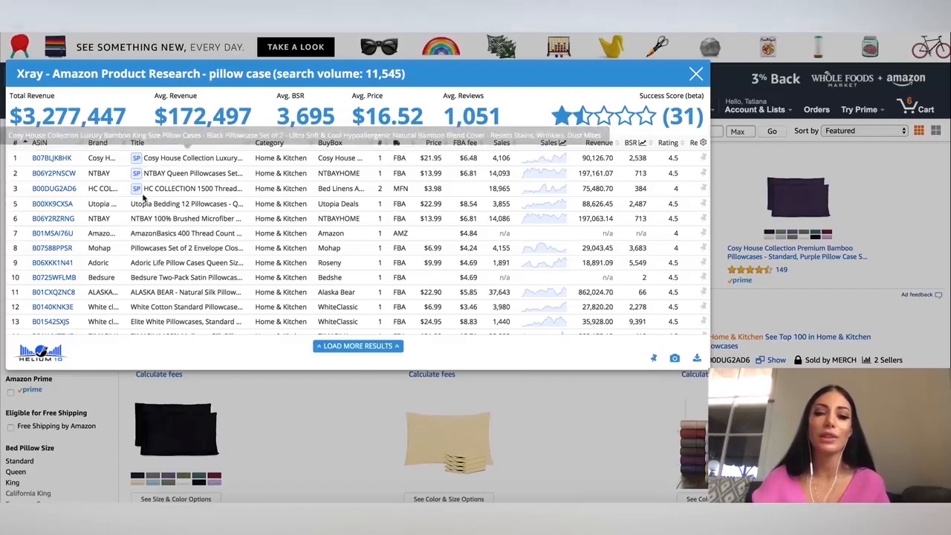
mouse_move(211, 199)
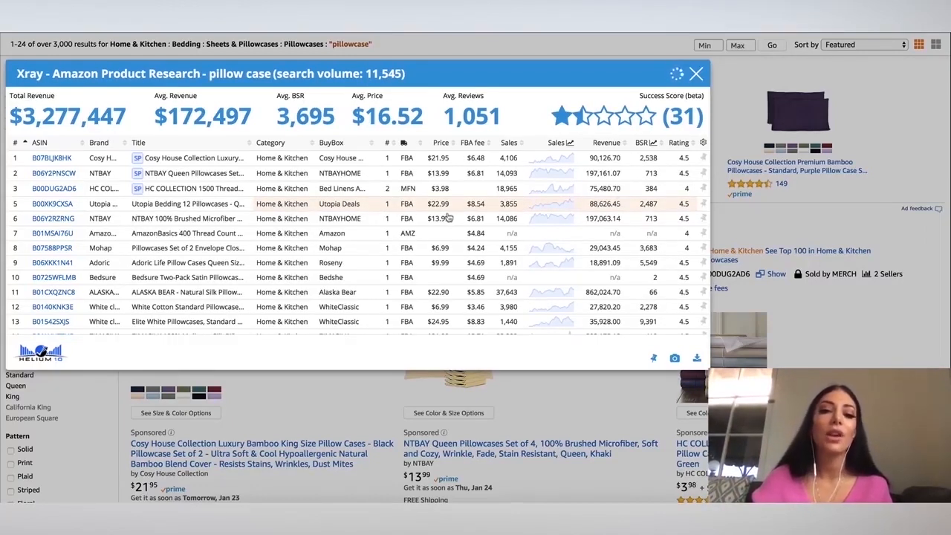
mouse_move(615, 232)
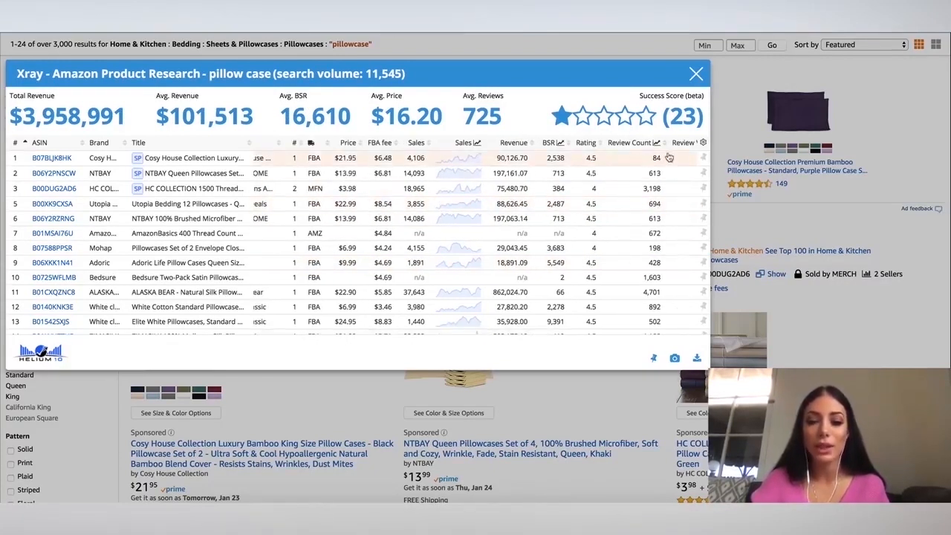
mouse_move(490, 160)
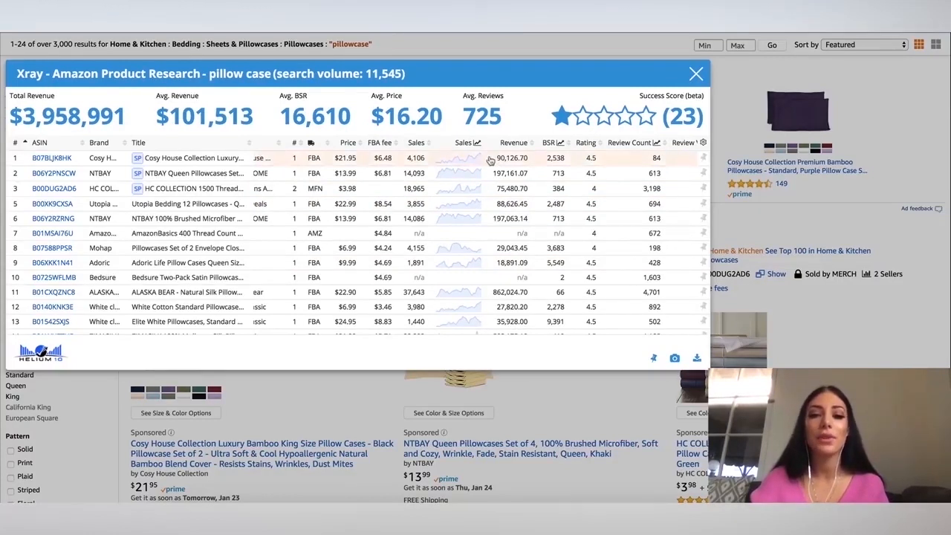
mouse_move(666, 178)
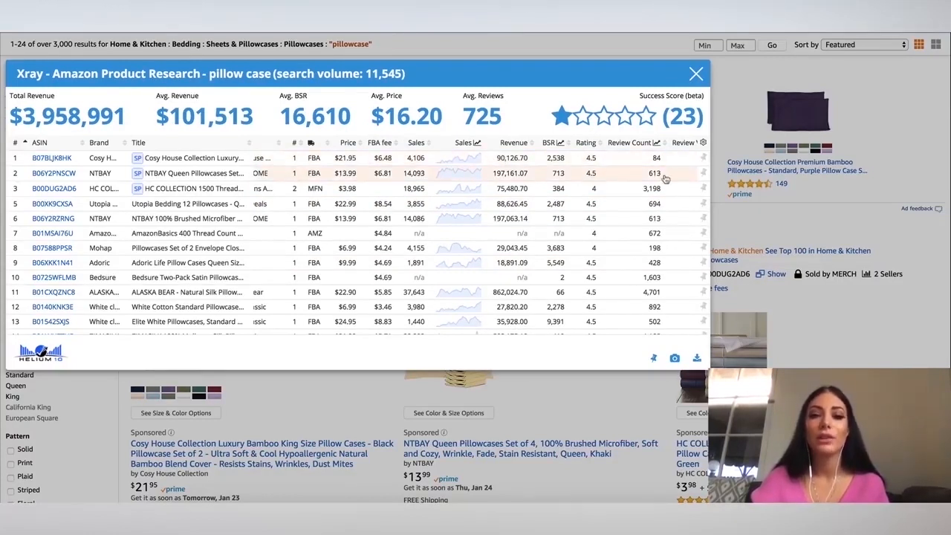
mouse_move(665, 167)
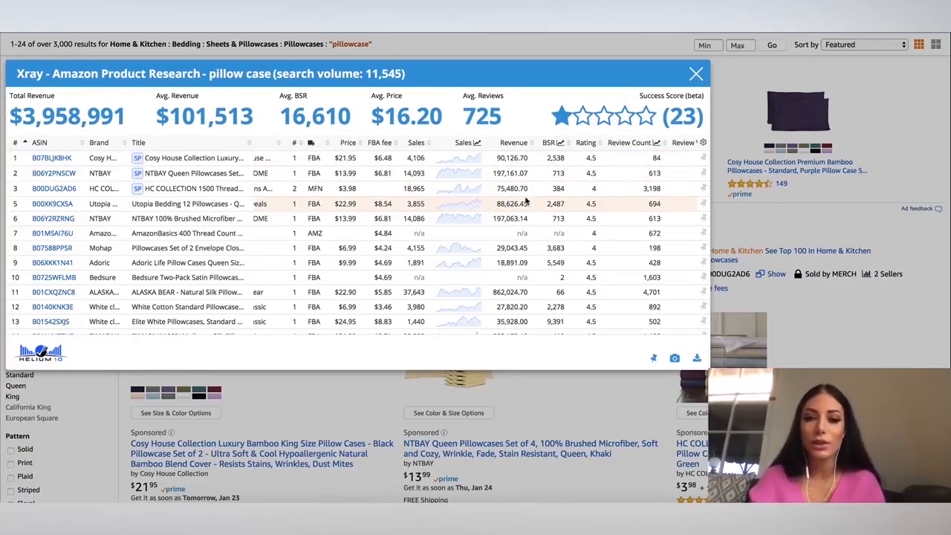
Step: Scroll the Xray table through listing 27, reviewing revenue and Review Count columns
scroll("down", 3)
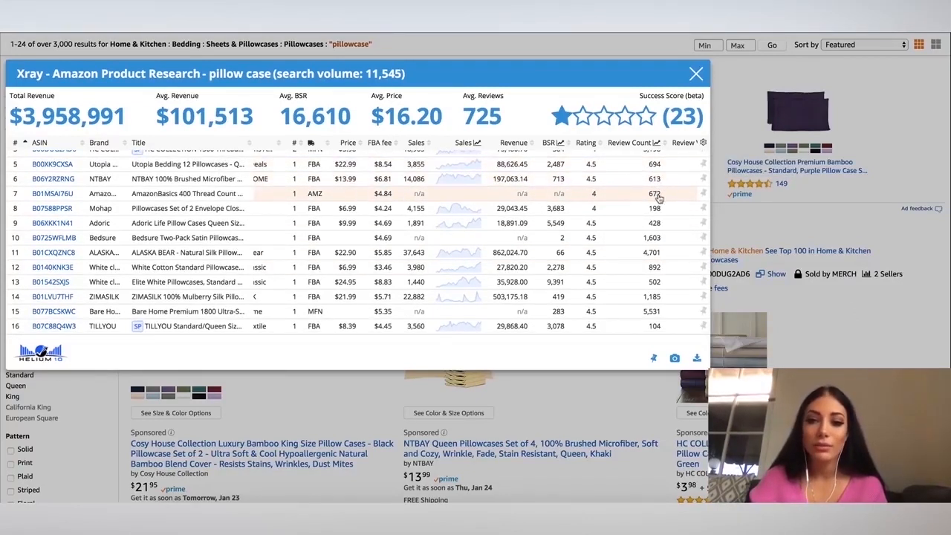
mouse_move(657, 256)
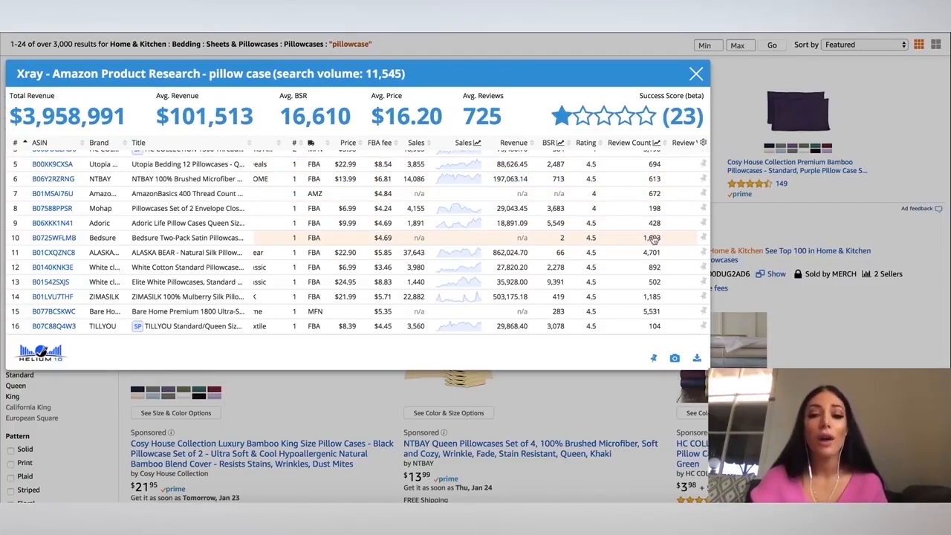
scroll("down", 3)
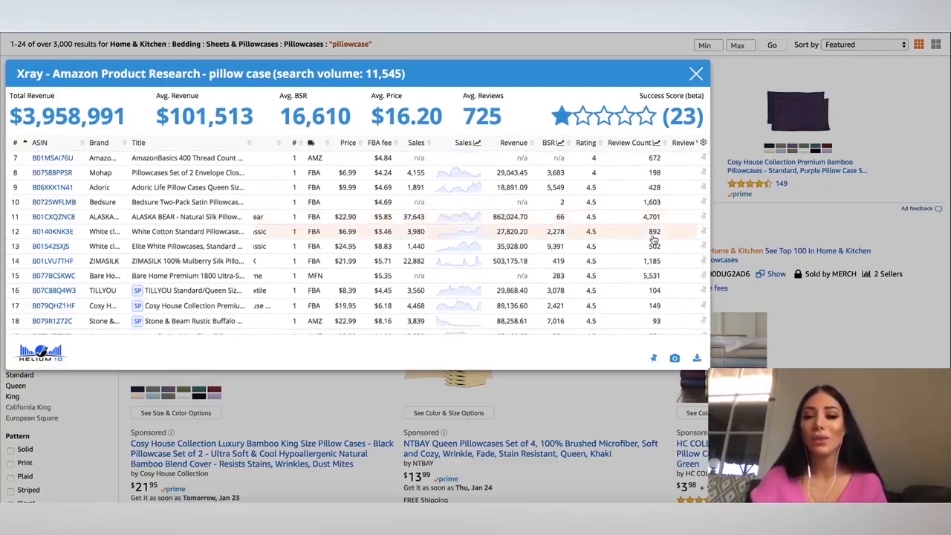
scroll("down", 3)
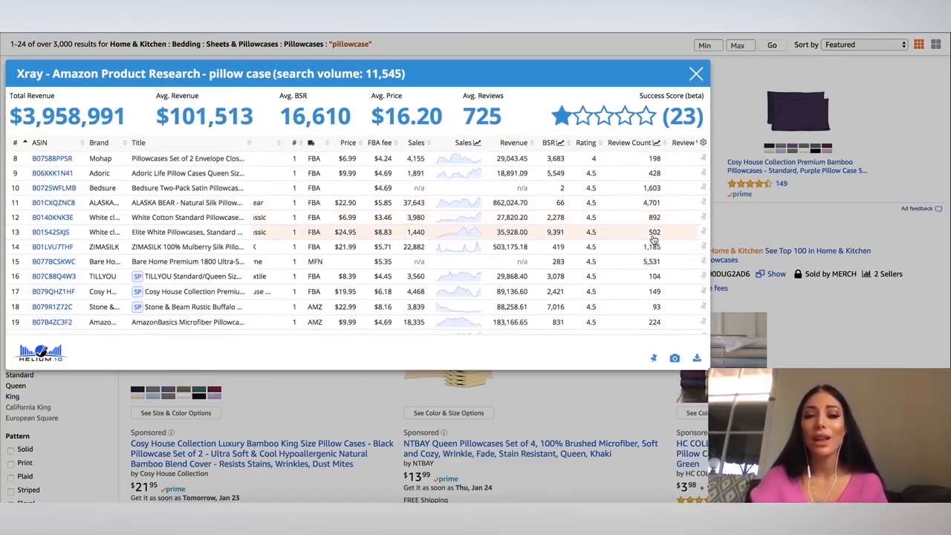
scroll("down", 3)
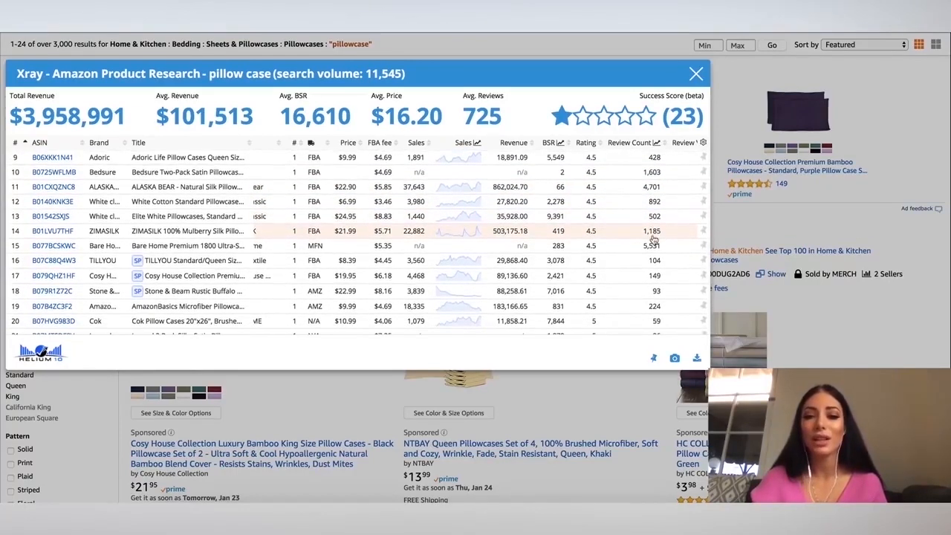
scroll("down", 3)
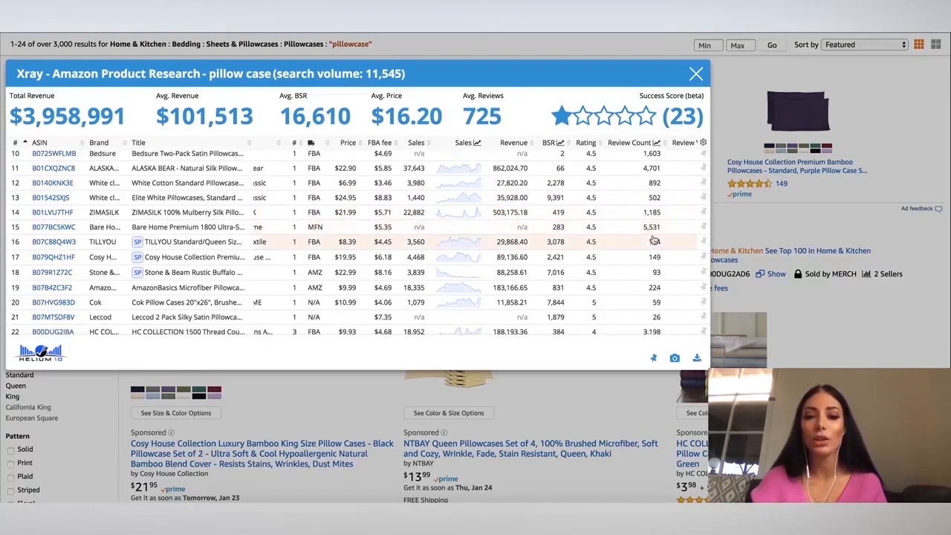
scroll("down", 3)
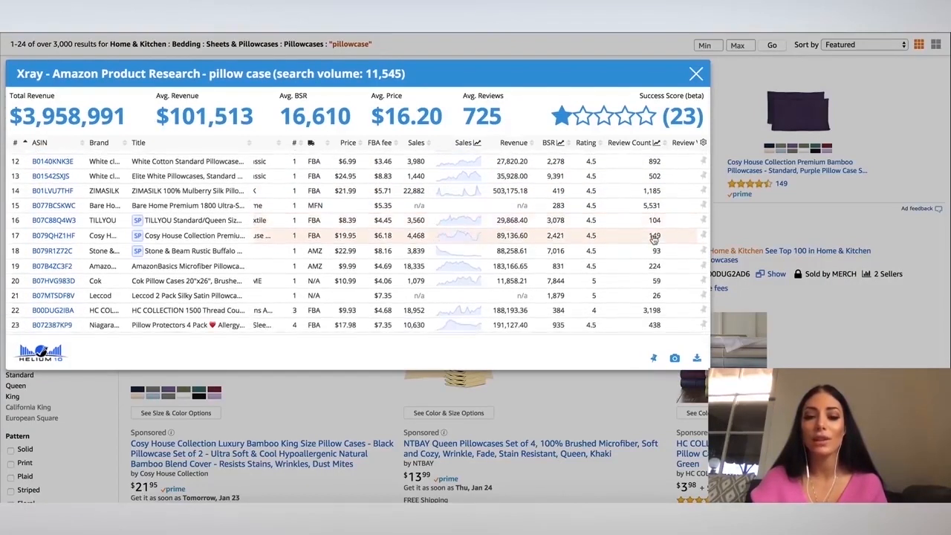
mouse_move(654, 190)
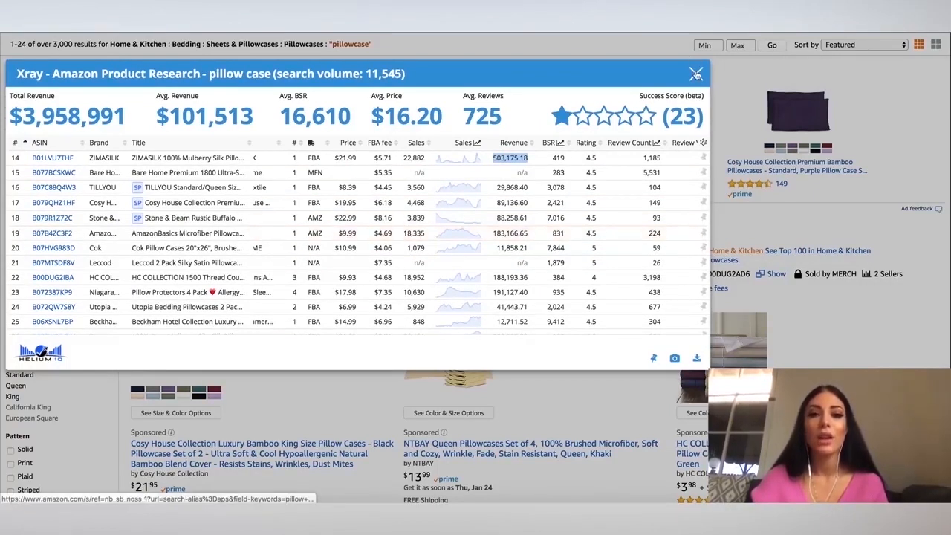
mouse_move(580, 238)
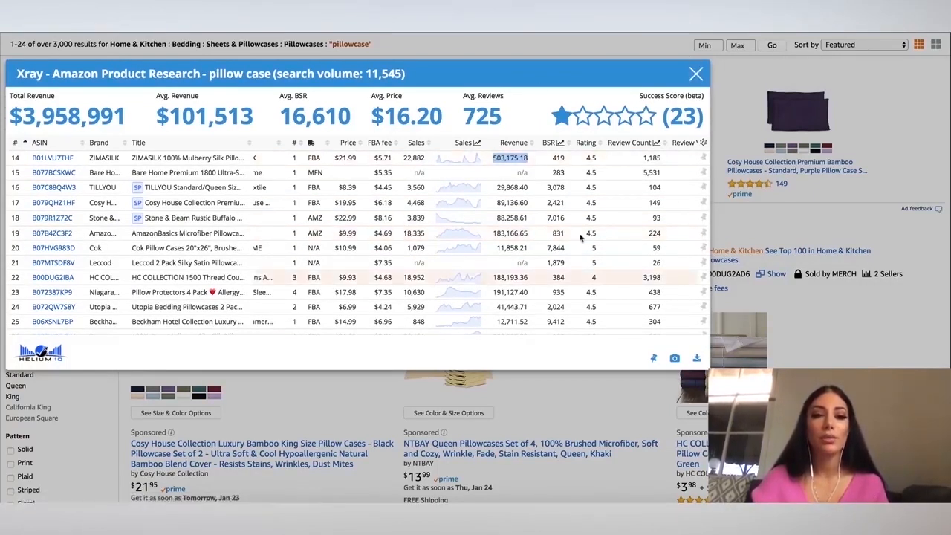
scroll("down", 3)
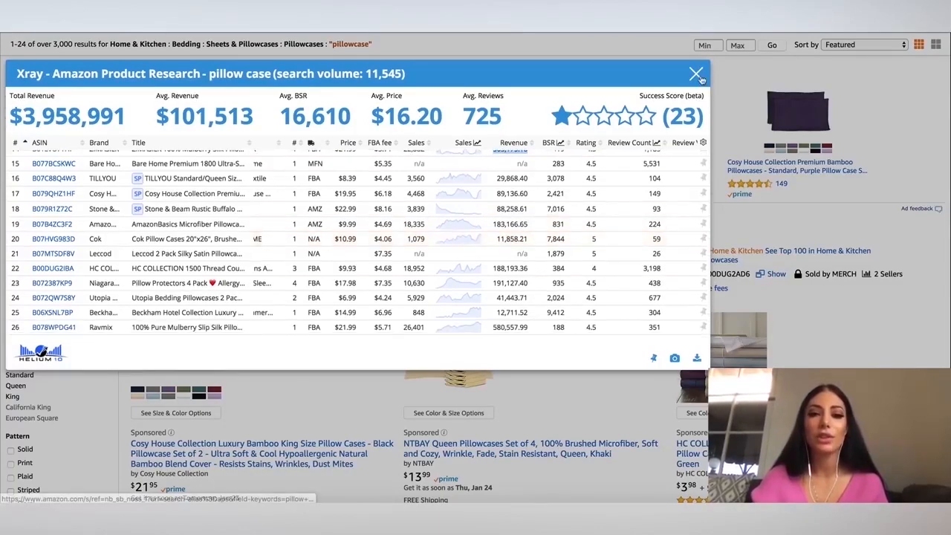
Step: Close the Xray overlay and bring up the Helium 10 tools dashboard
left_click(696, 74)
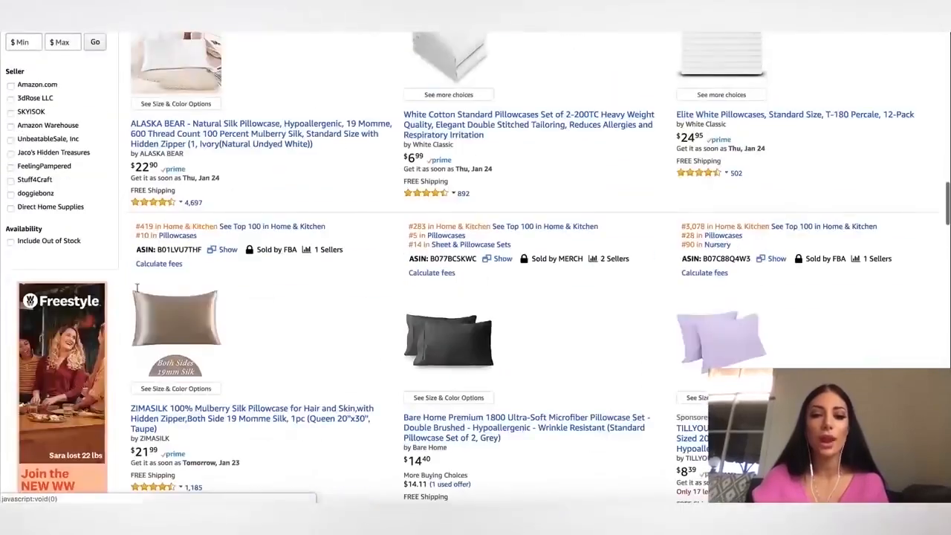
scroll("up", 3)
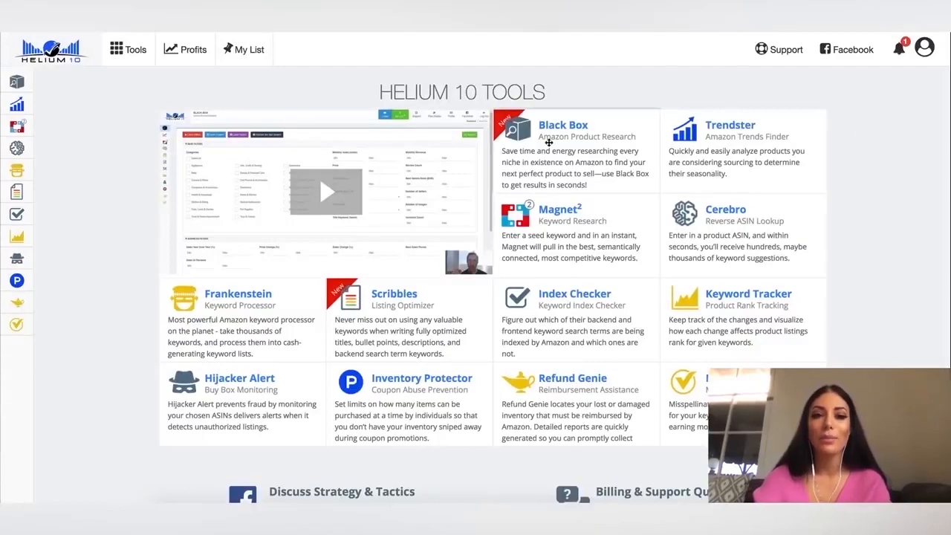
left_click(561, 125)
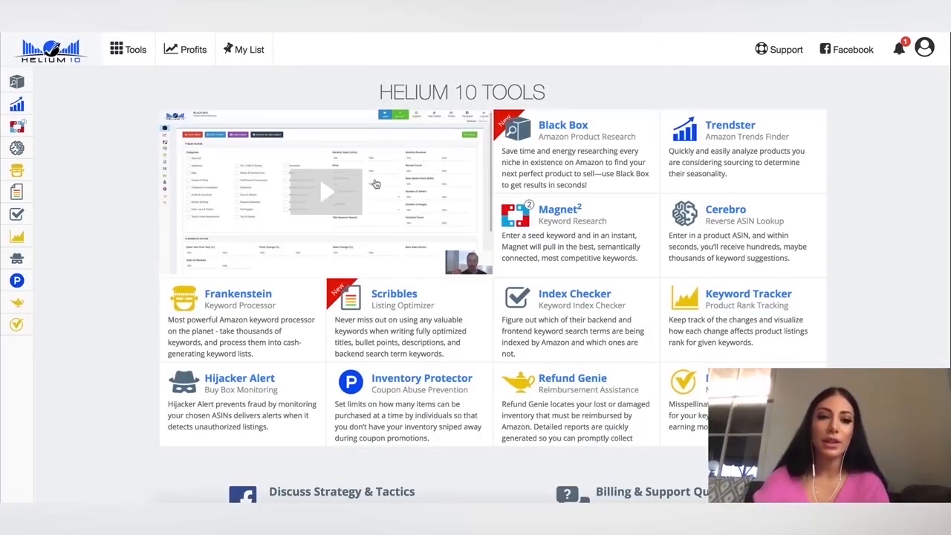
mouse_move(583, 95)
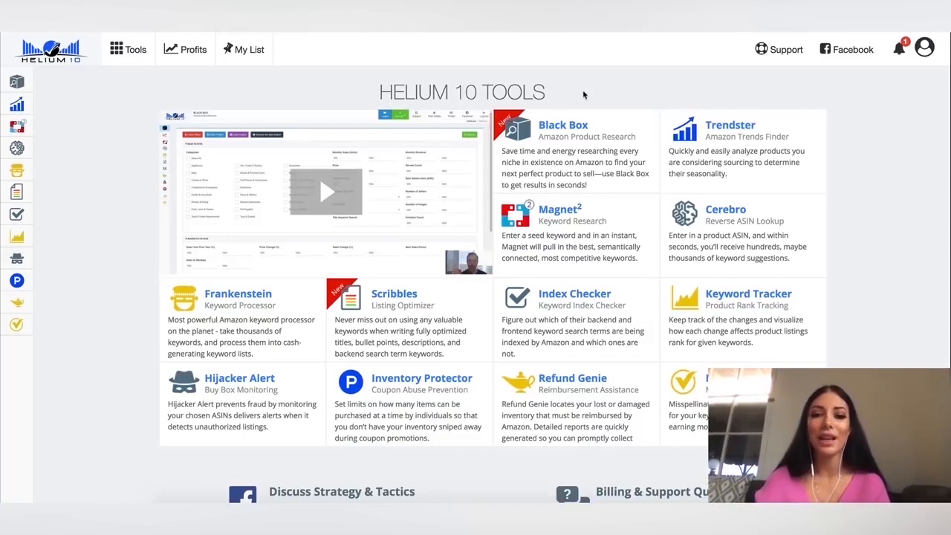
mouse_move(584, 156)
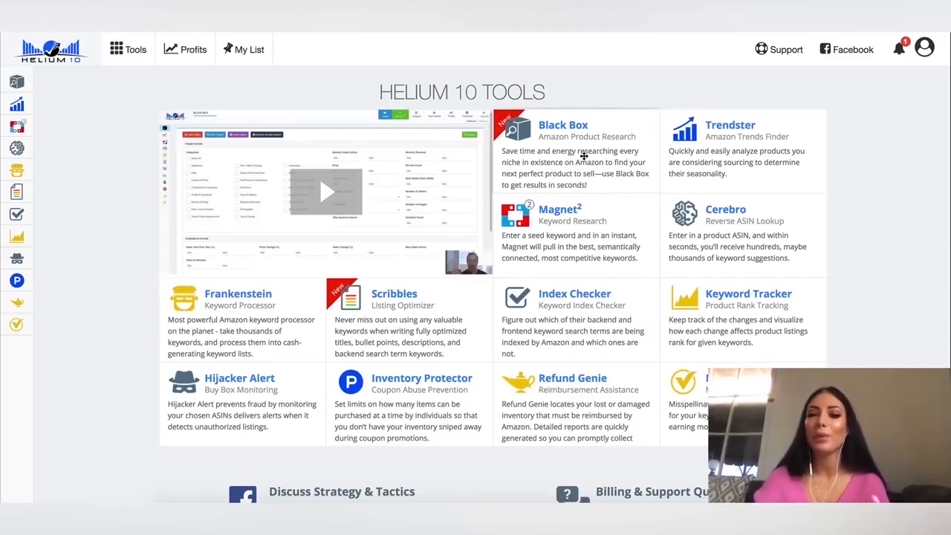
mouse_move(599, 134)
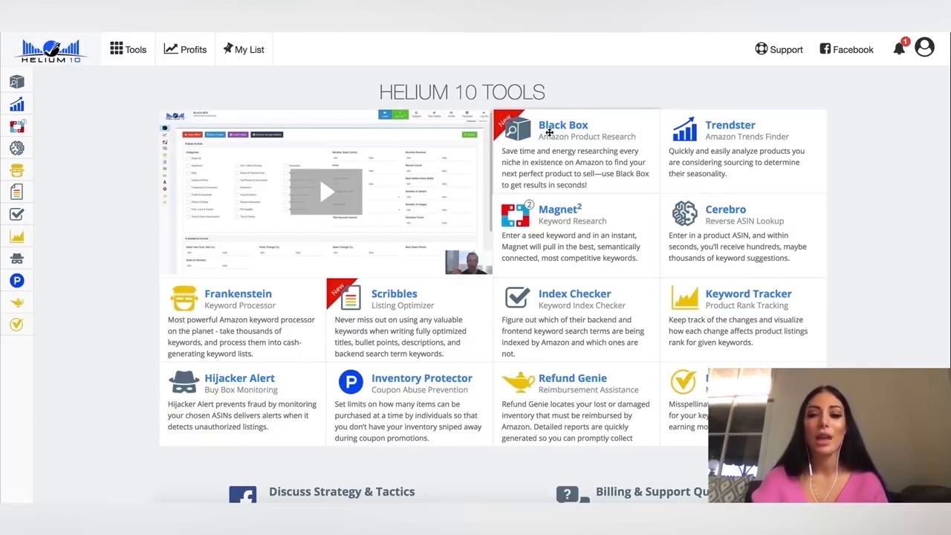
mouse_move(713, 152)
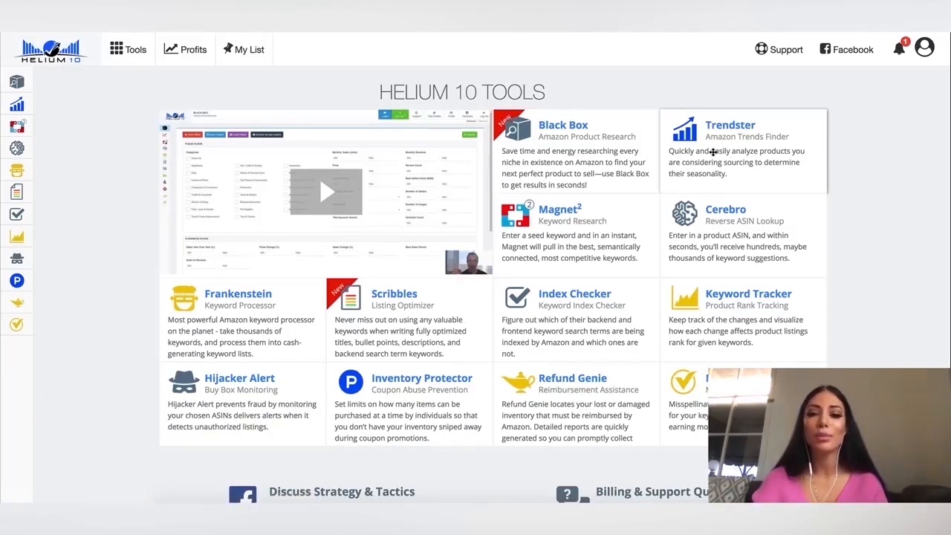
mouse_move(395, 330)
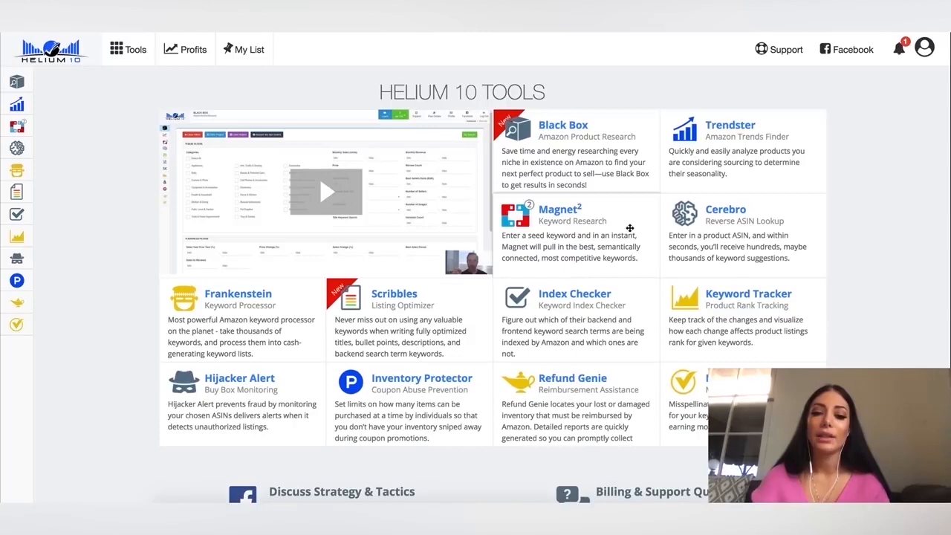
mouse_move(592, 229)
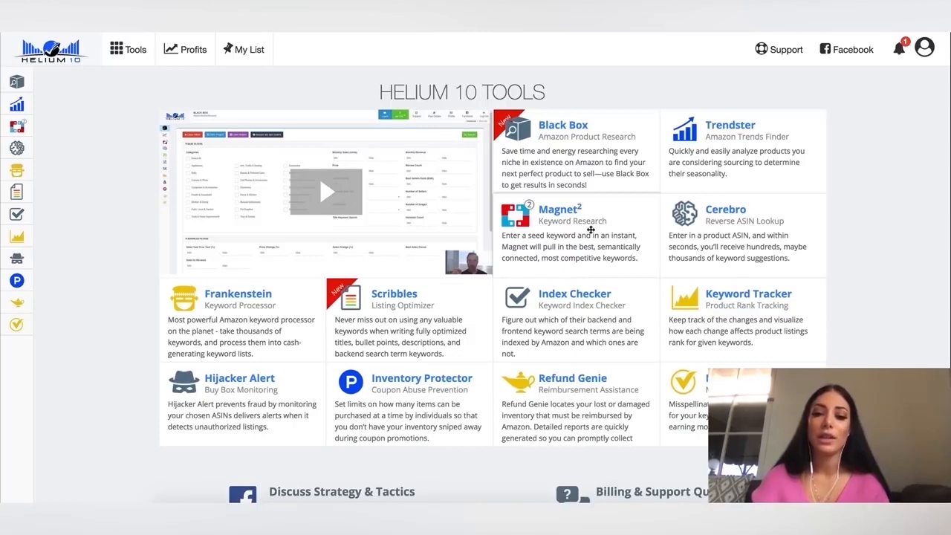
mouse_move(588, 153)
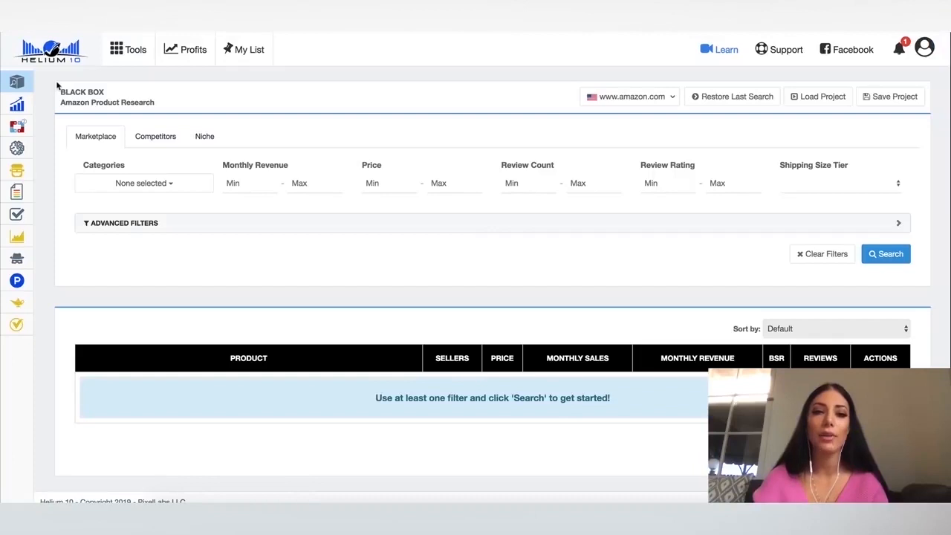
mouse_move(211, 110)
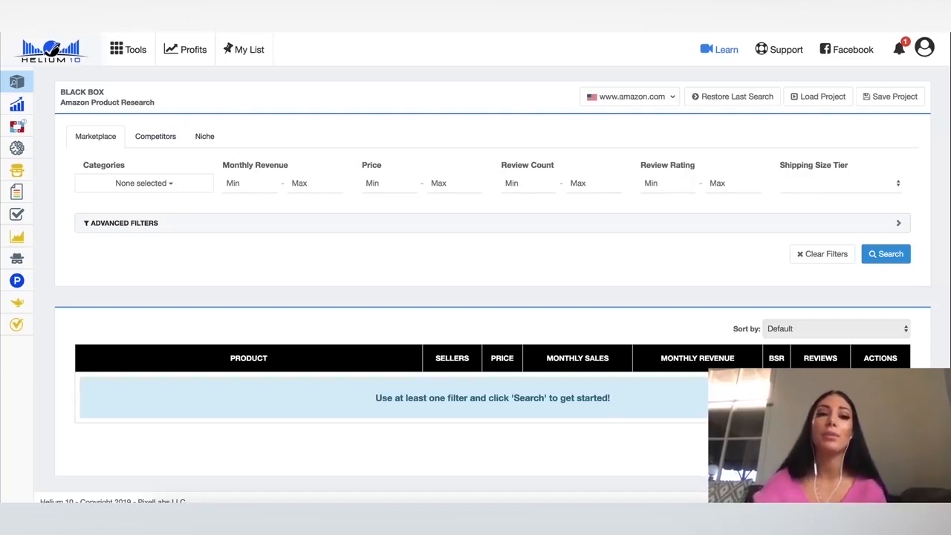
mouse_move(44, 131)
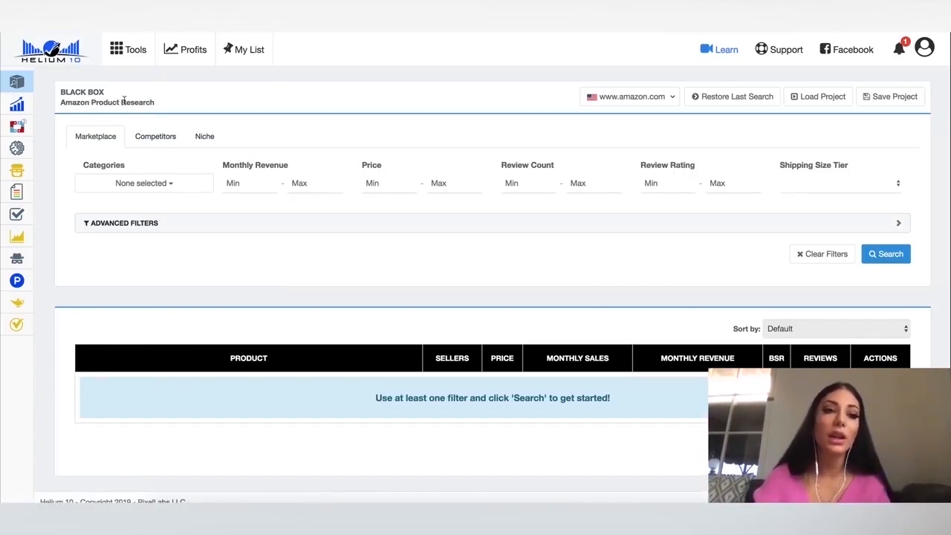
mouse_move(146, 193)
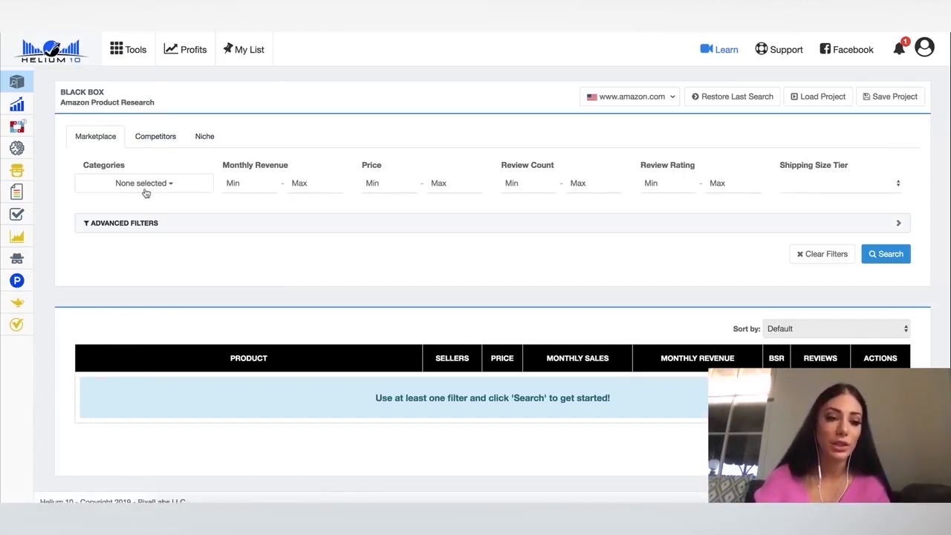
mouse_move(170, 190)
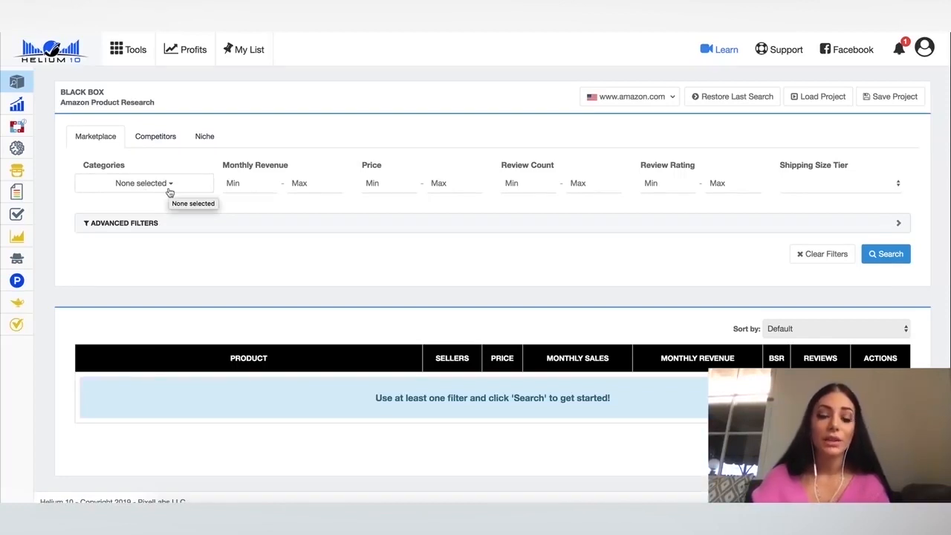
Step: Set Black Box to Beauty & Personal Care, price 19–60 and a review maximum of 300
left_click(143, 183)
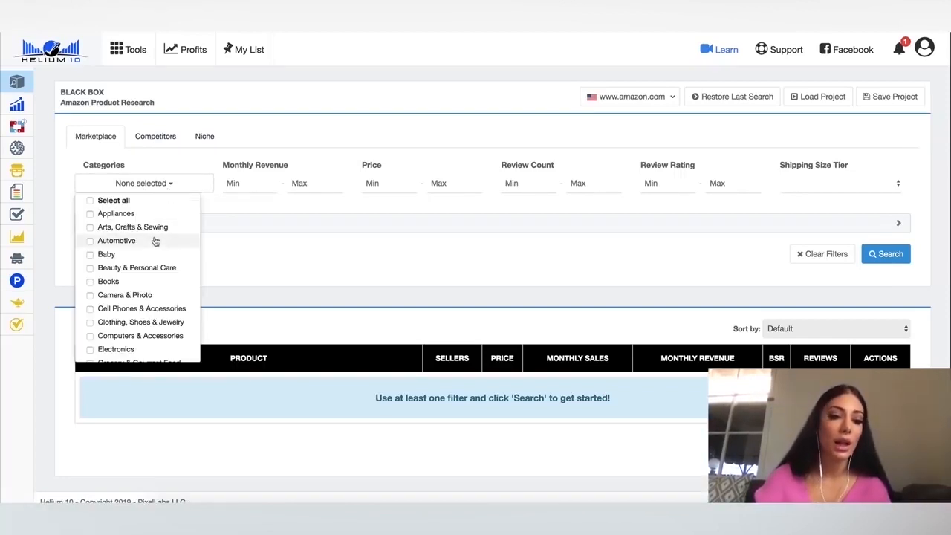
scroll("down", 3)
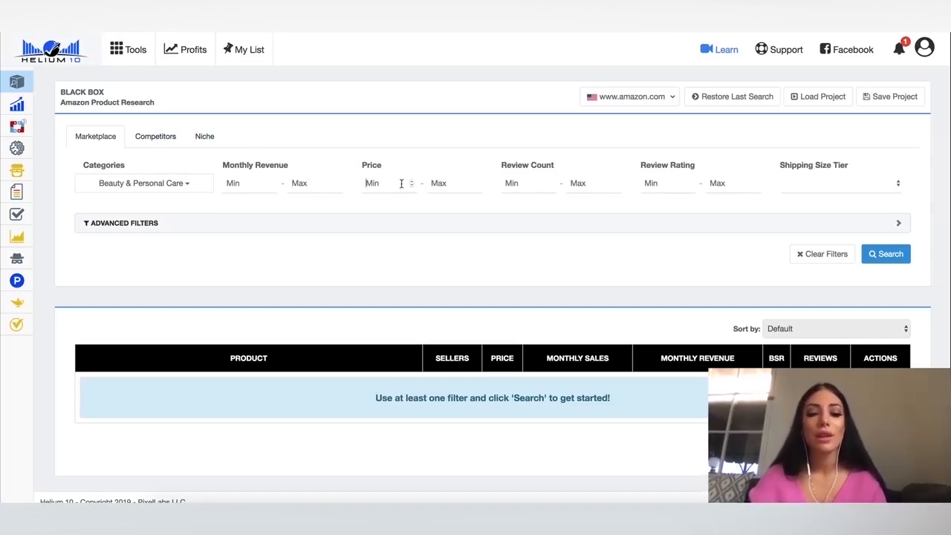
type("19")
left_click(454, 183)
type("60")
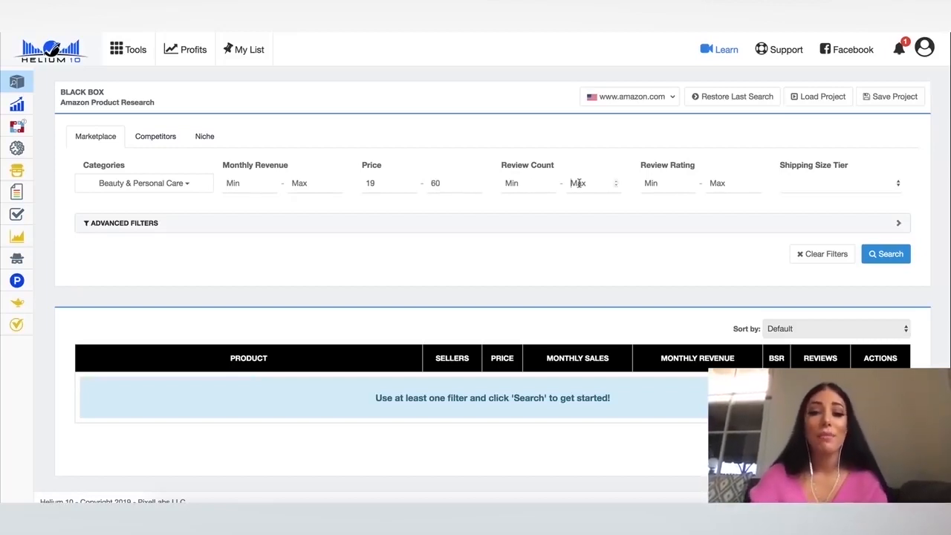
type("300")
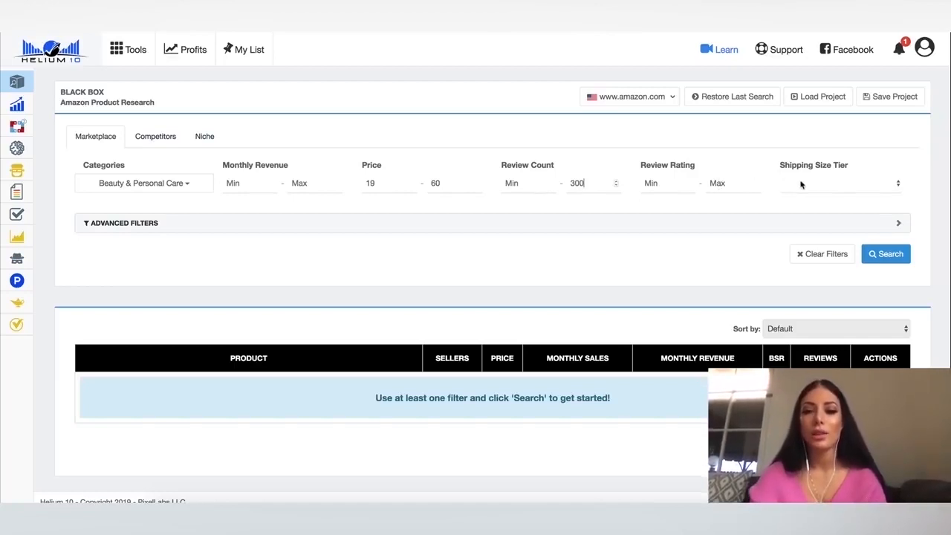
Step: Limit the shipping size tier to Standard Size and reveal the advanced filters
left_click(839, 182)
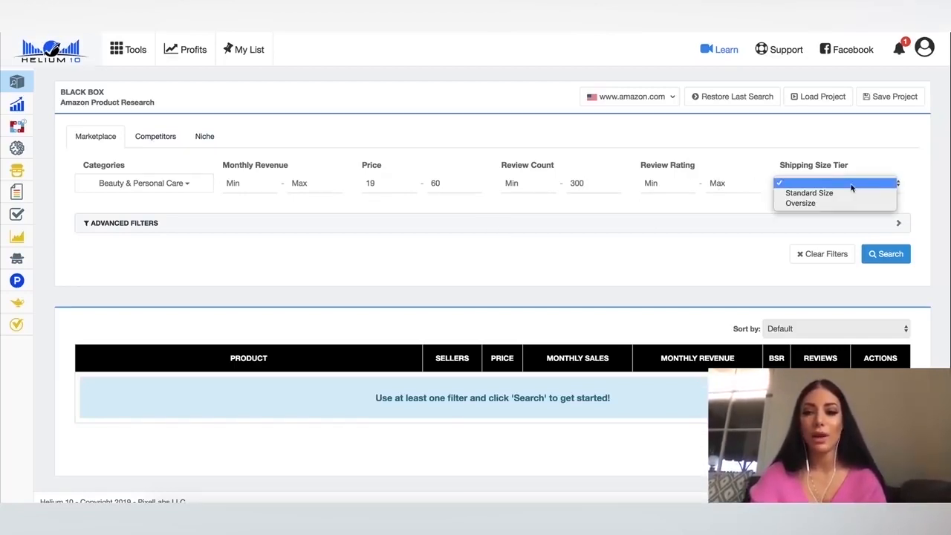
left_click(808, 193)
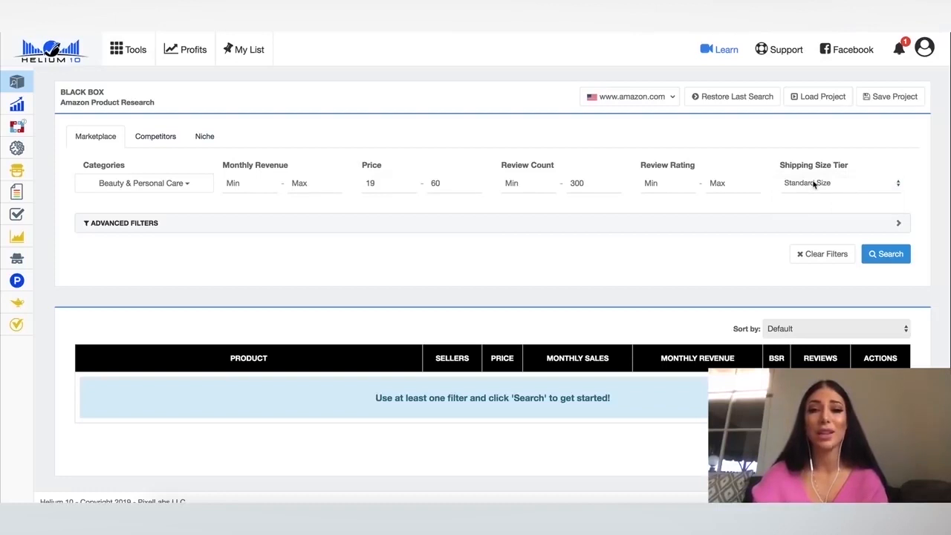
mouse_move(728, 214)
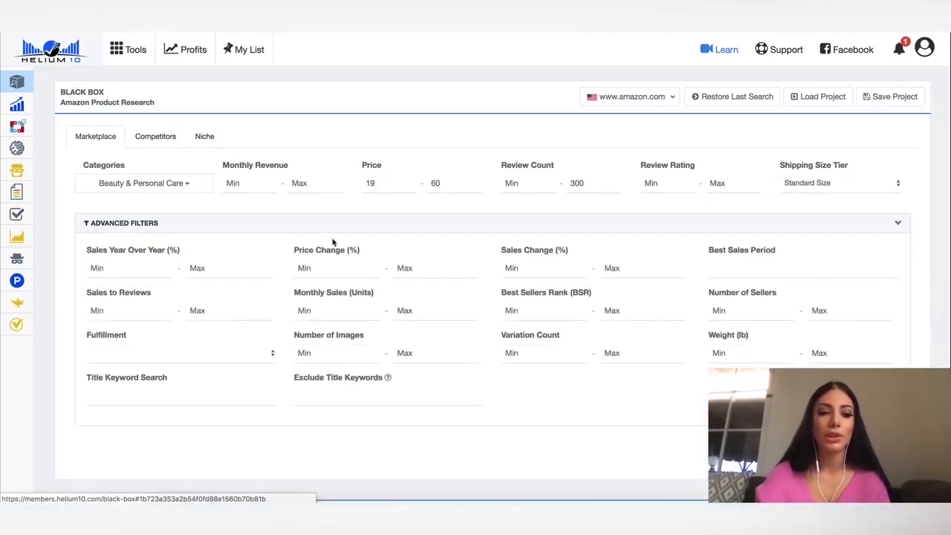
mouse_move(548, 333)
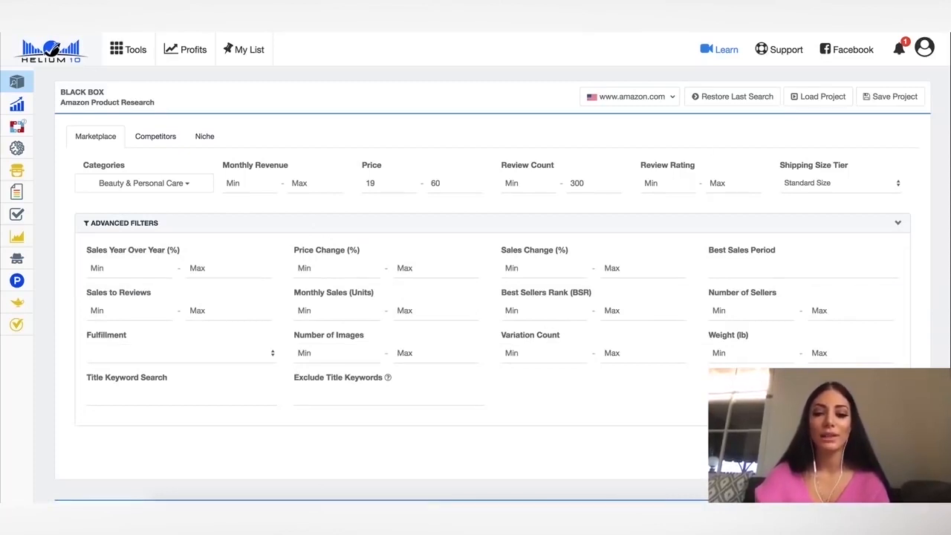
scroll("down", 3)
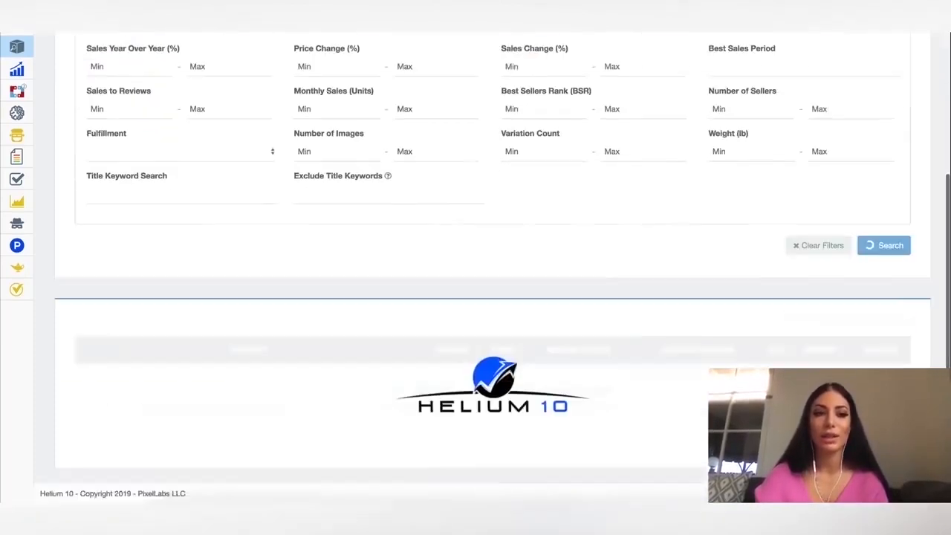
left_click(882, 245)
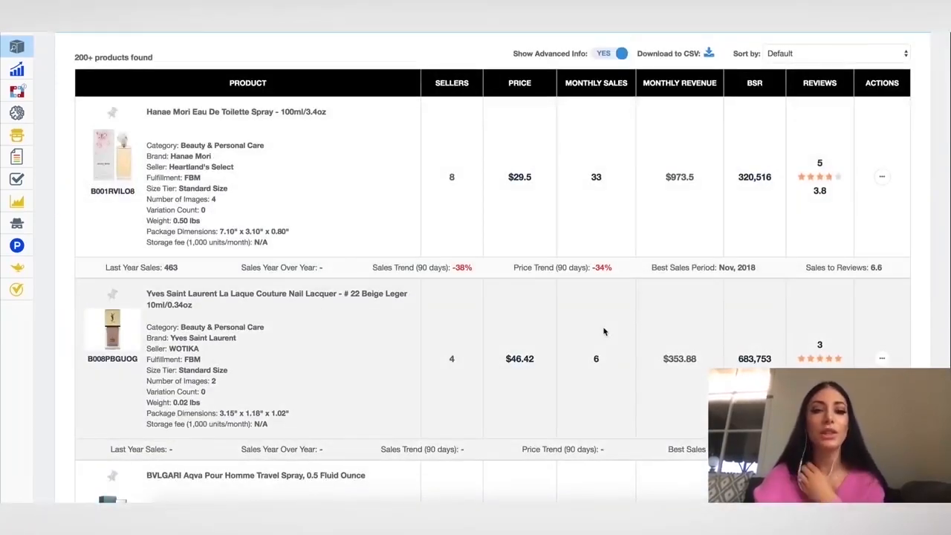
mouse_move(356, 139)
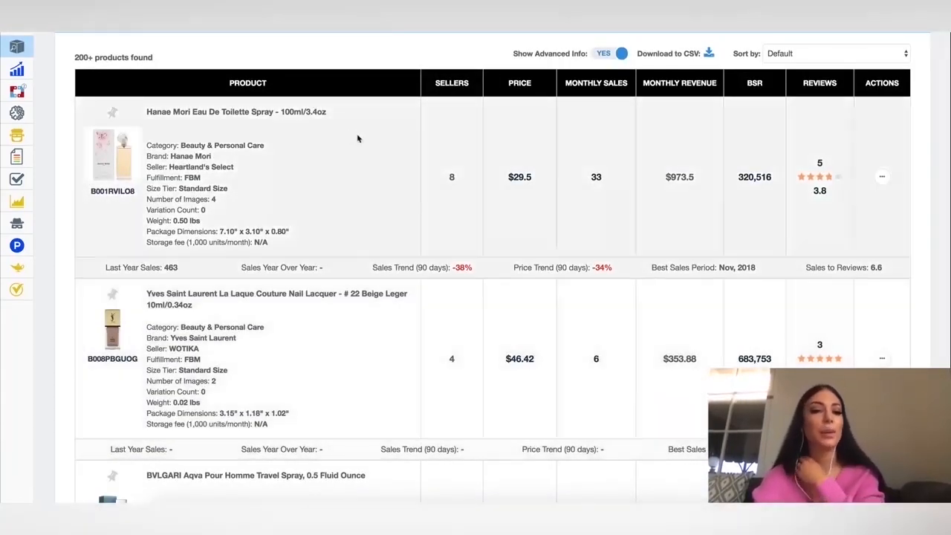
mouse_move(488, 171)
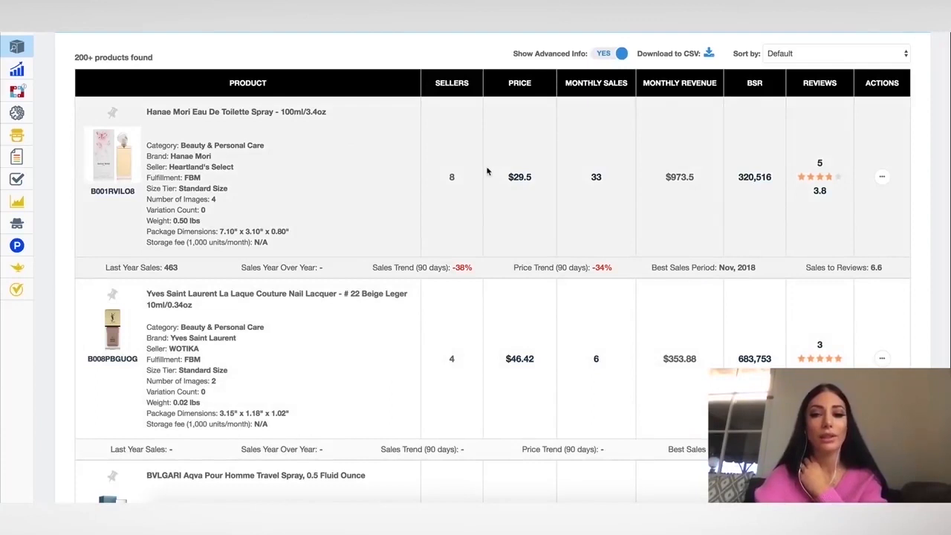
mouse_move(562, 276)
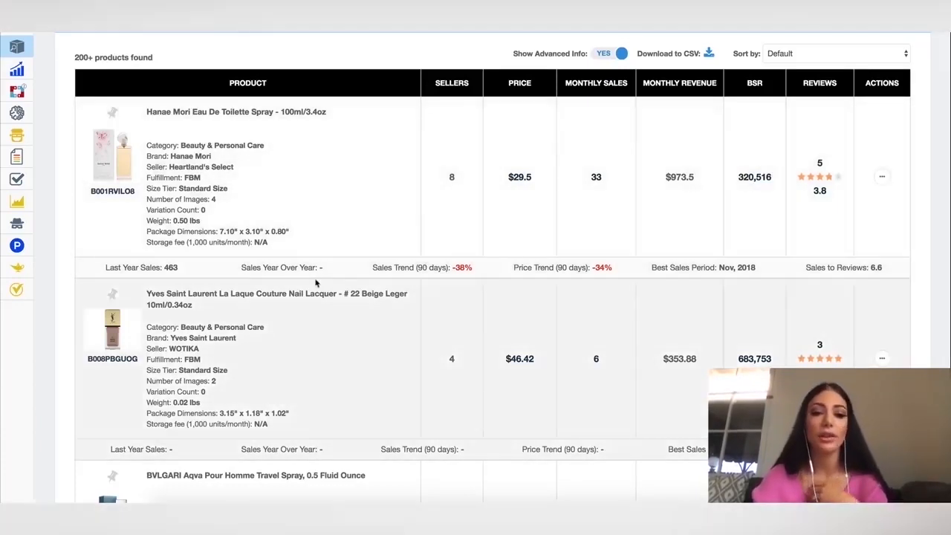
mouse_move(523, 195)
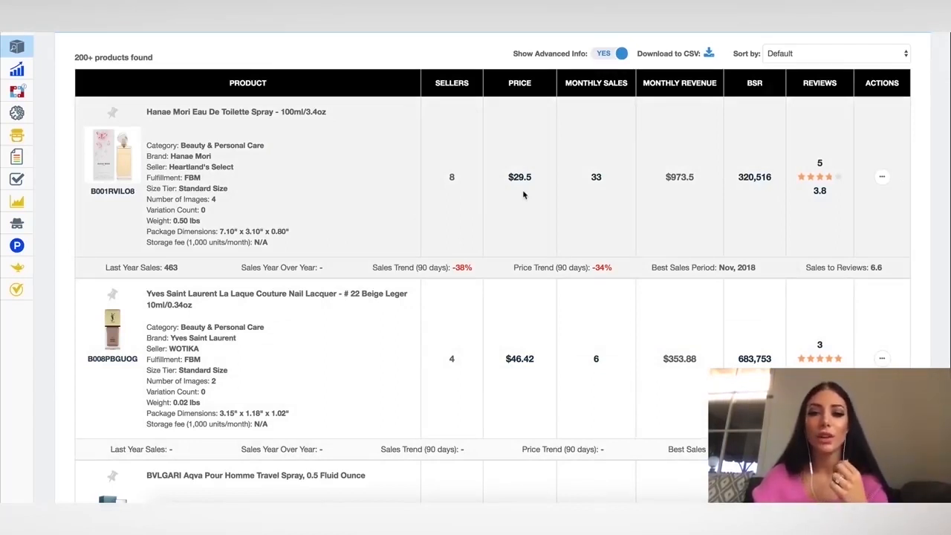
mouse_move(707, 58)
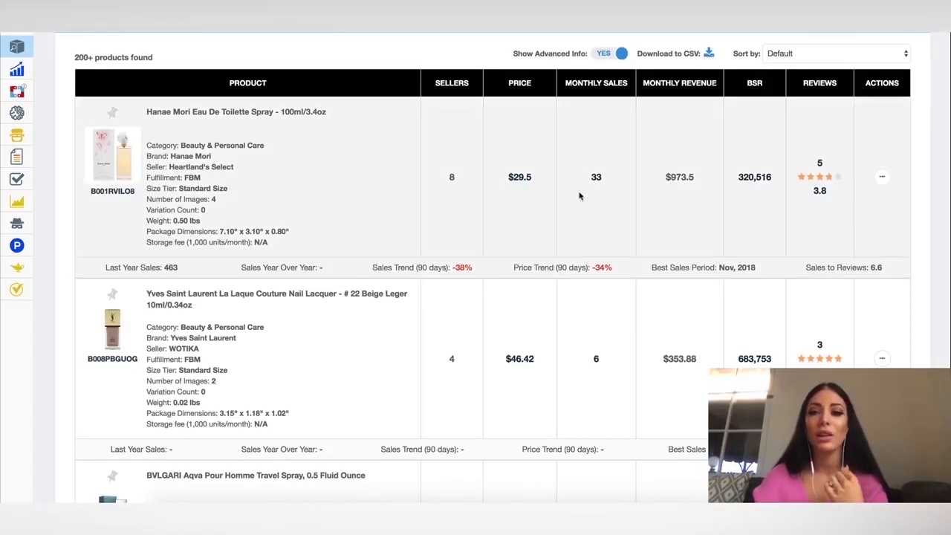
scroll("down", 3)
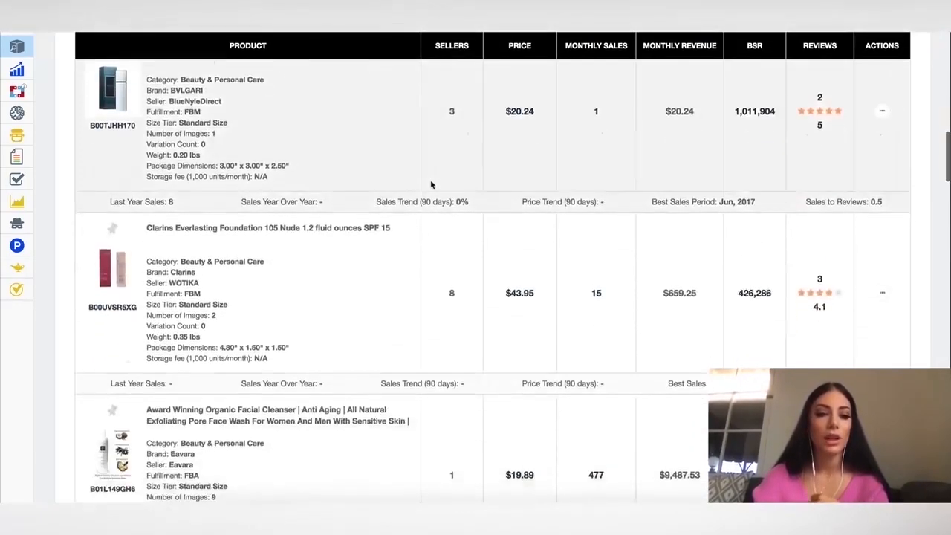
scroll("down", 3)
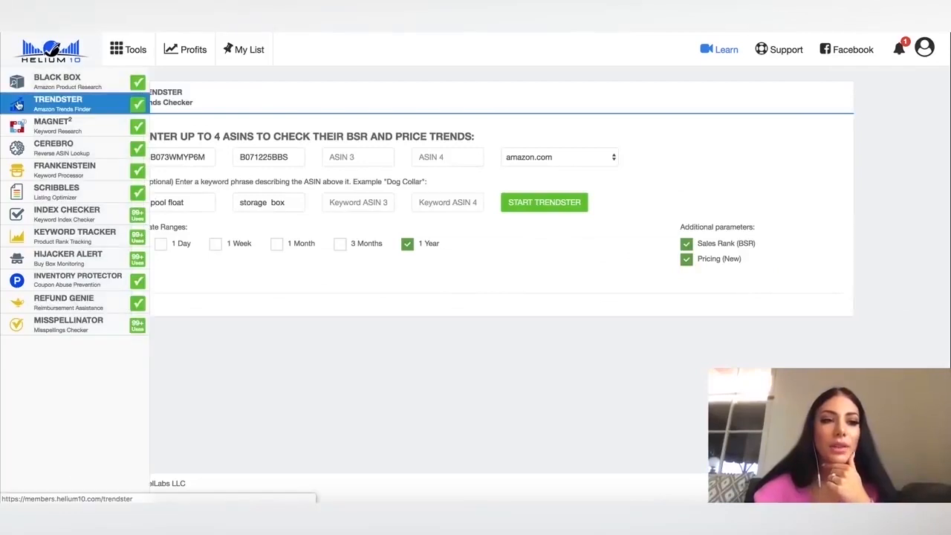
mouse_move(110, 105)
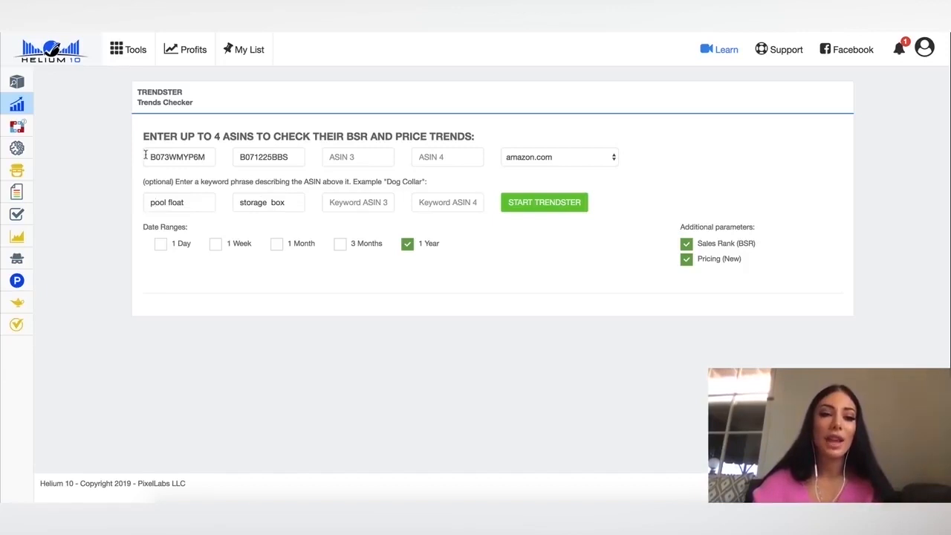
mouse_move(428, 226)
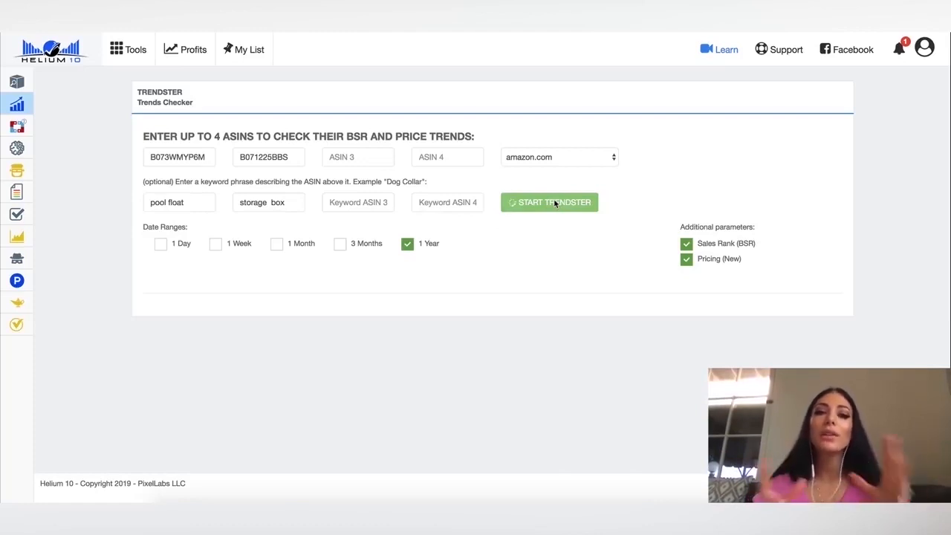
Step: Start Trendster for both ASINs and review the pool float's Keepa BSR/price and Google Trends charts
left_click(548, 202)
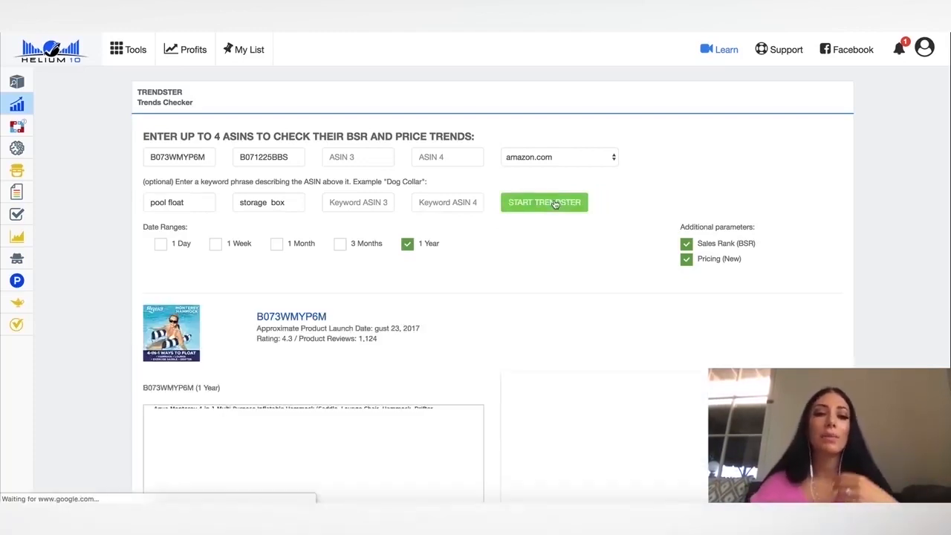
left_click(544, 202)
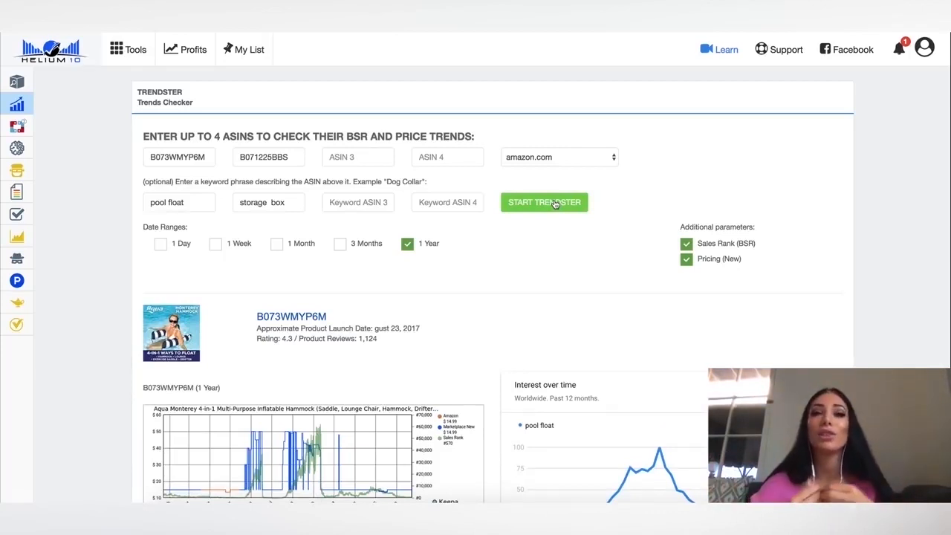
scroll("down", 3)
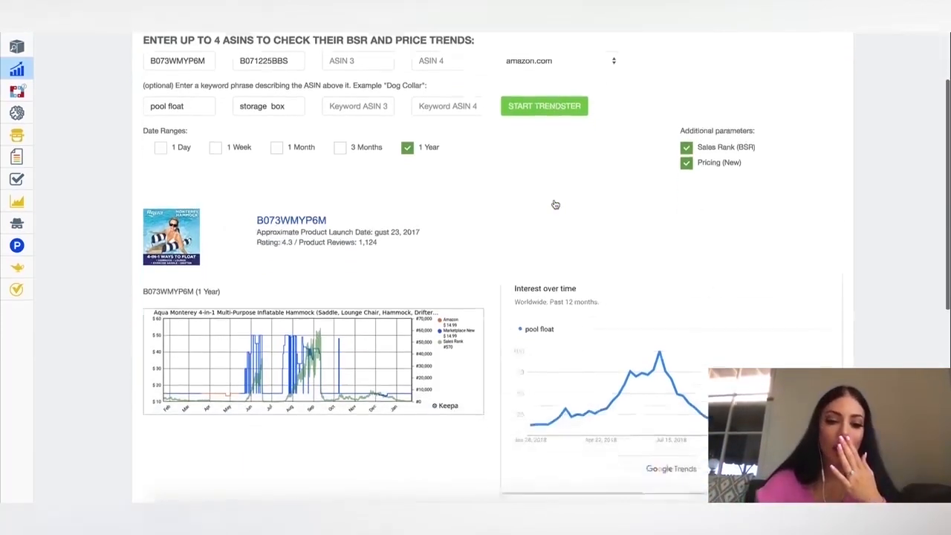
scroll("down", 3)
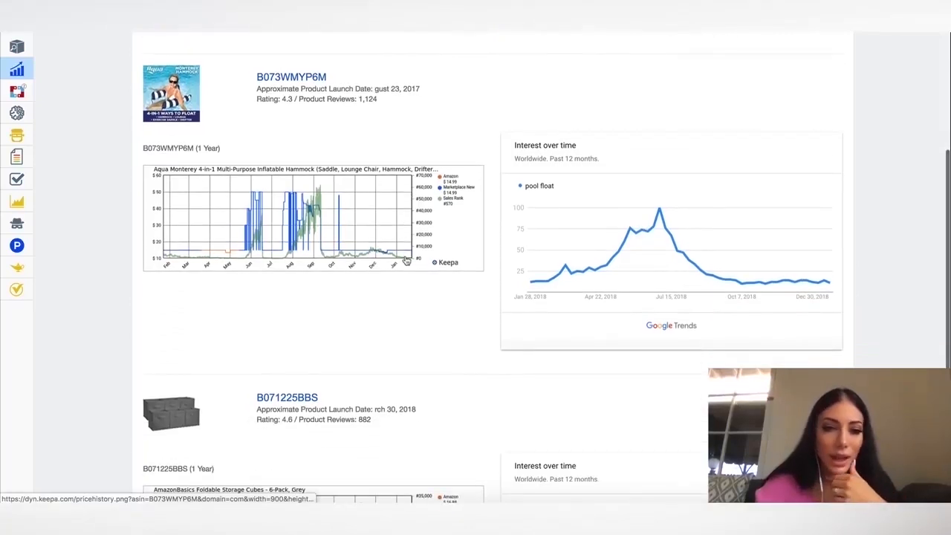
mouse_move(393, 276)
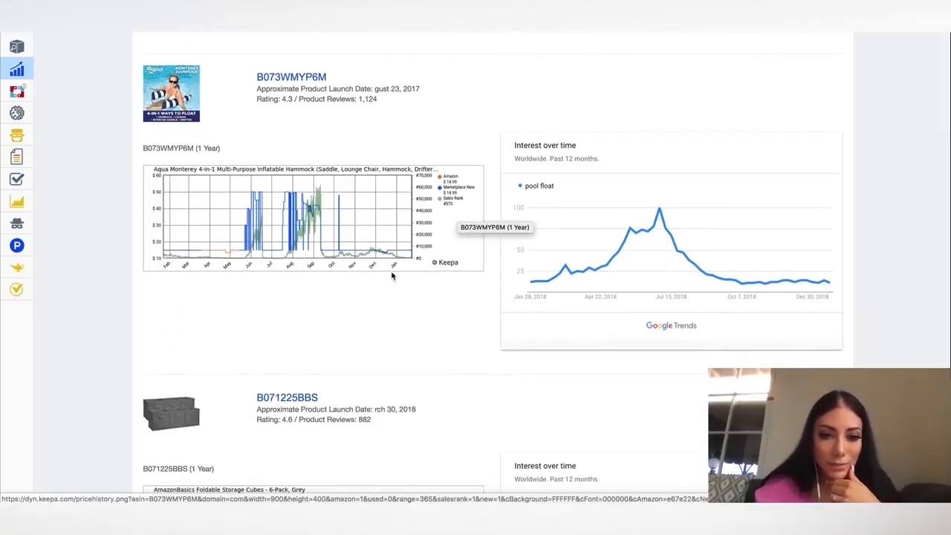
scroll("down", 3)
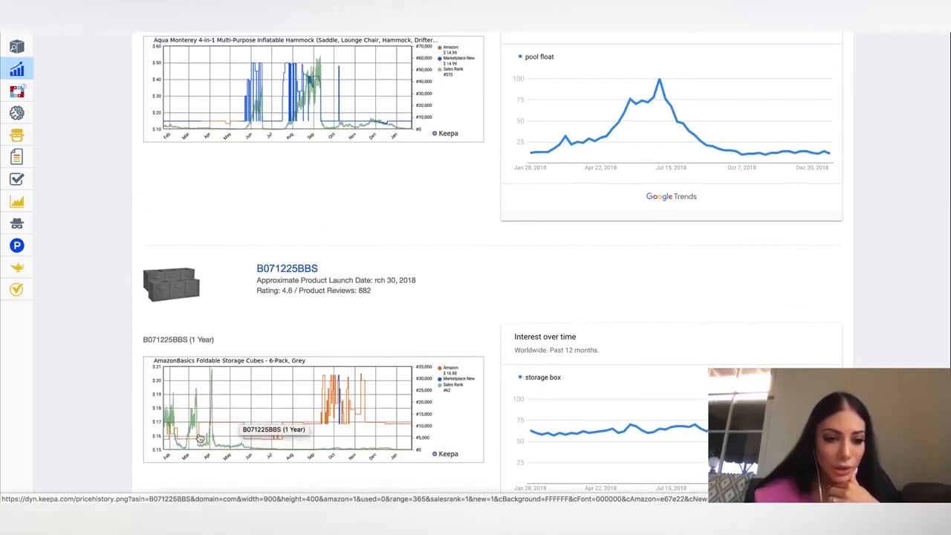
mouse_move(202, 437)
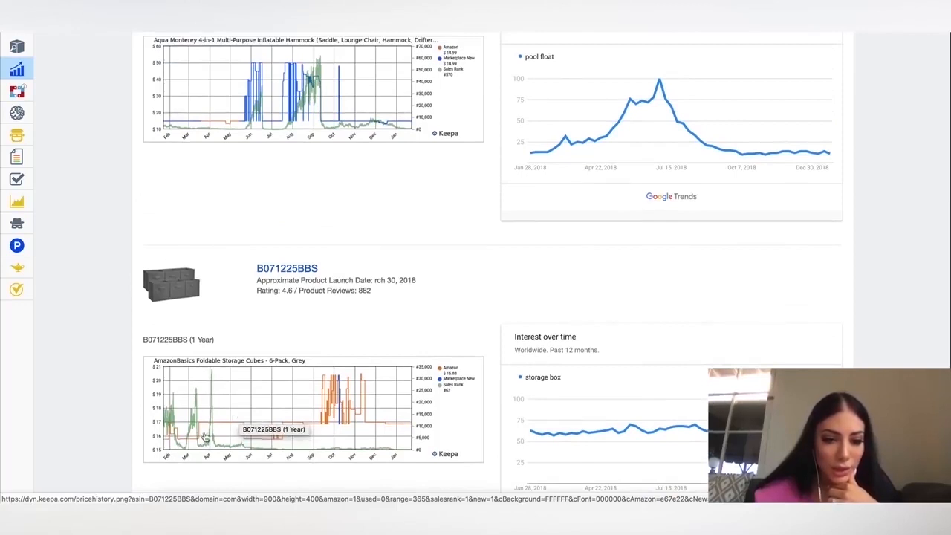
scroll("down", 3)
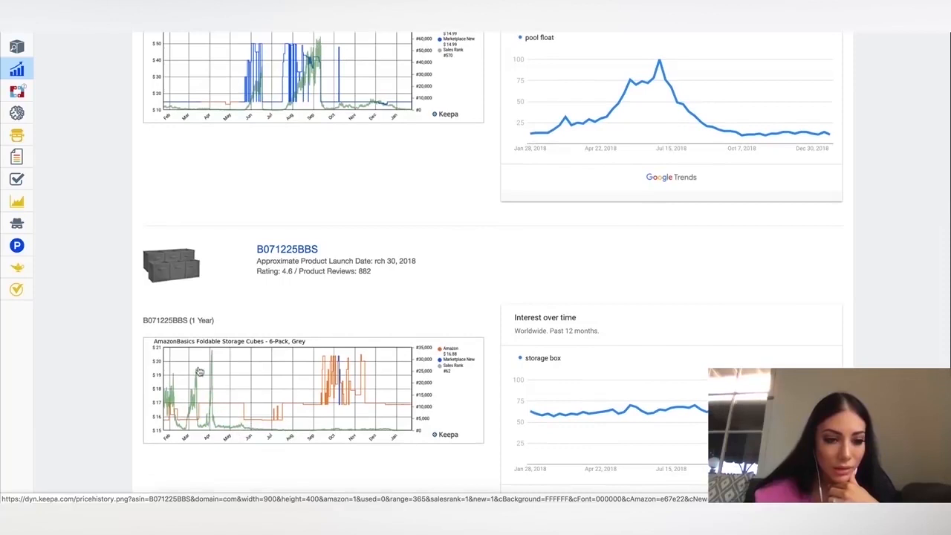
scroll("up", 3)
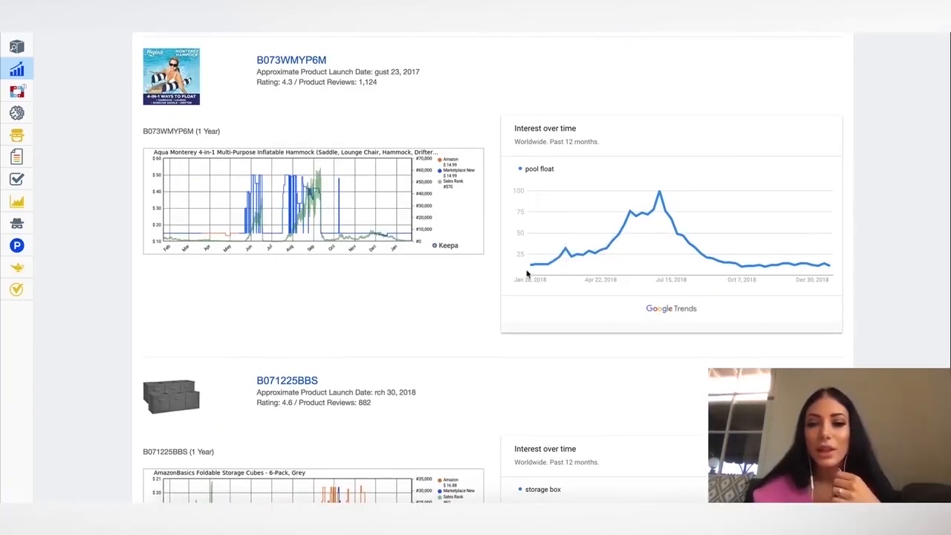
Step: Review the storage box's one-year BSR, price and search-interest trends with its December spike
scroll("down", 3)
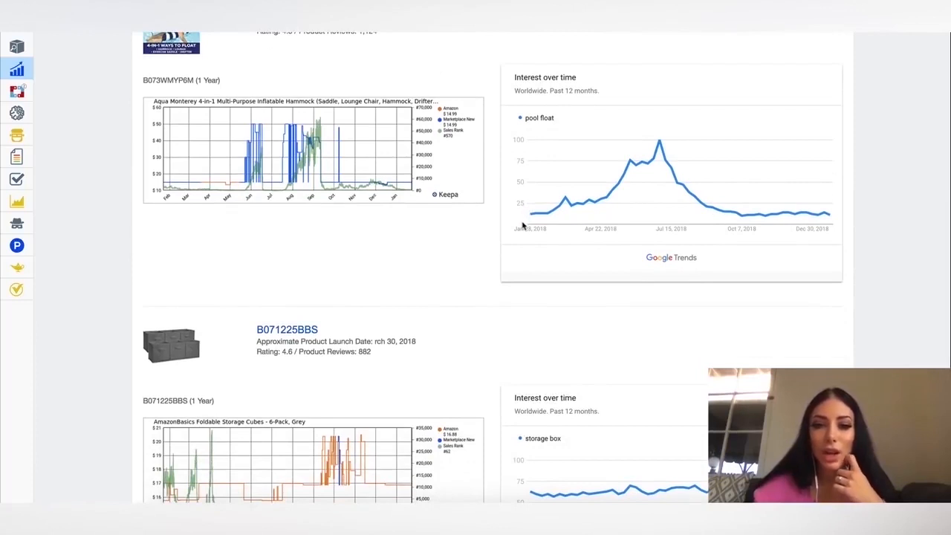
mouse_move(660, 151)
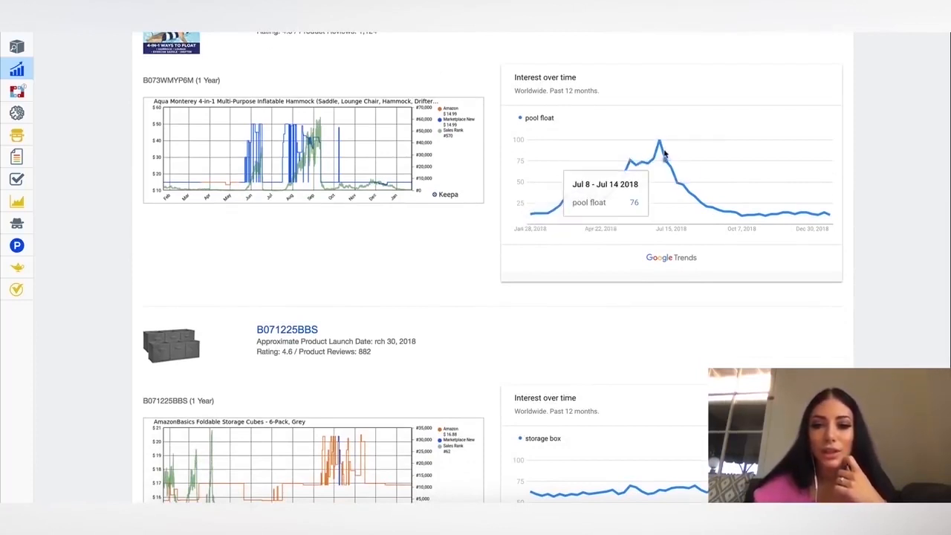
mouse_move(627, 261)
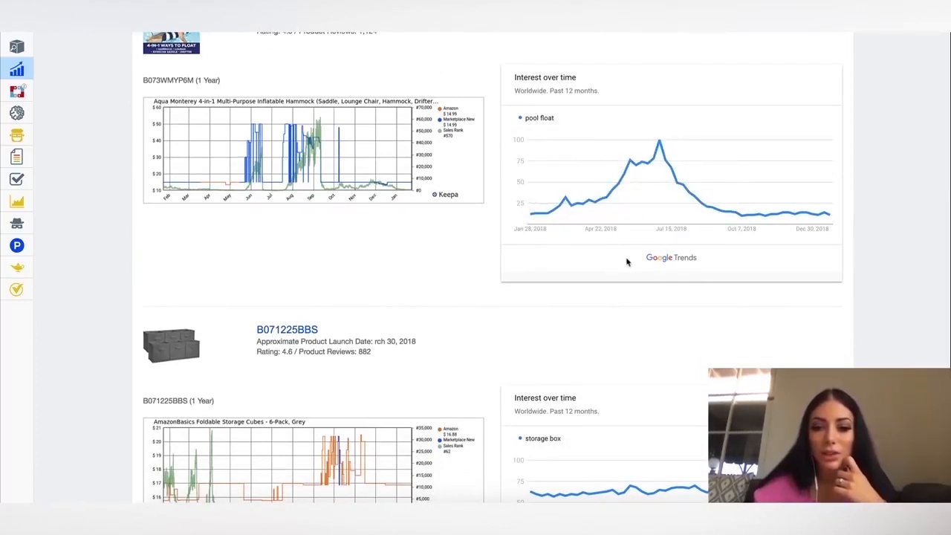
scroll("down", 3)
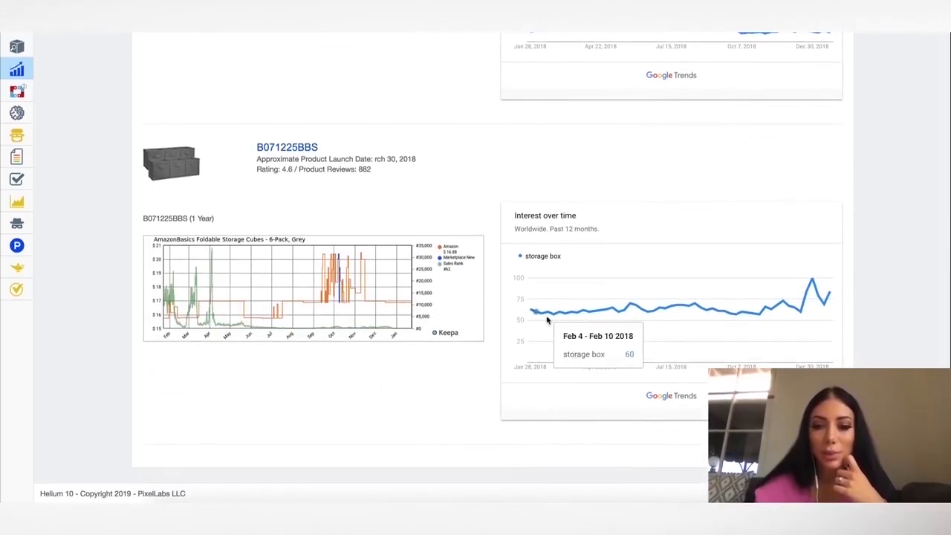
mouse_move(817, 281)
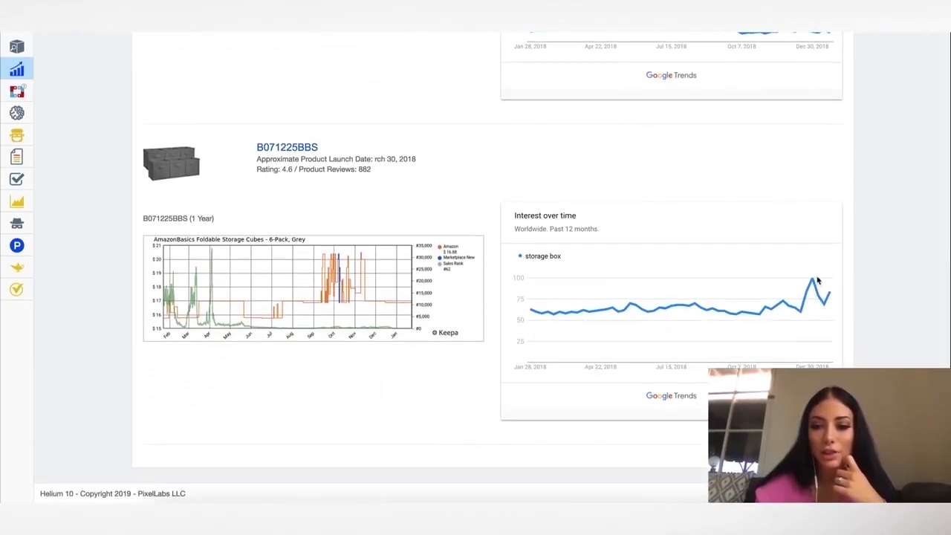
scroll("up", 3)
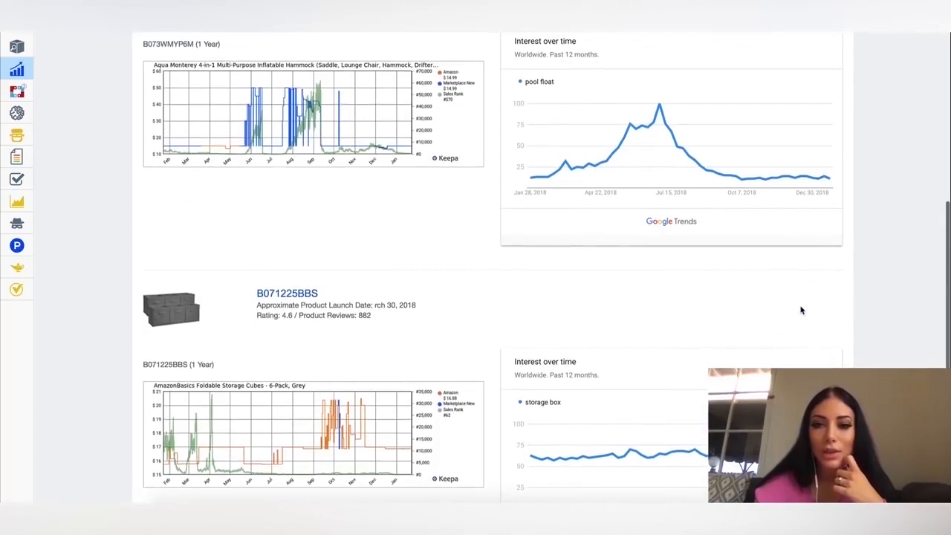
scroll("down", 3)
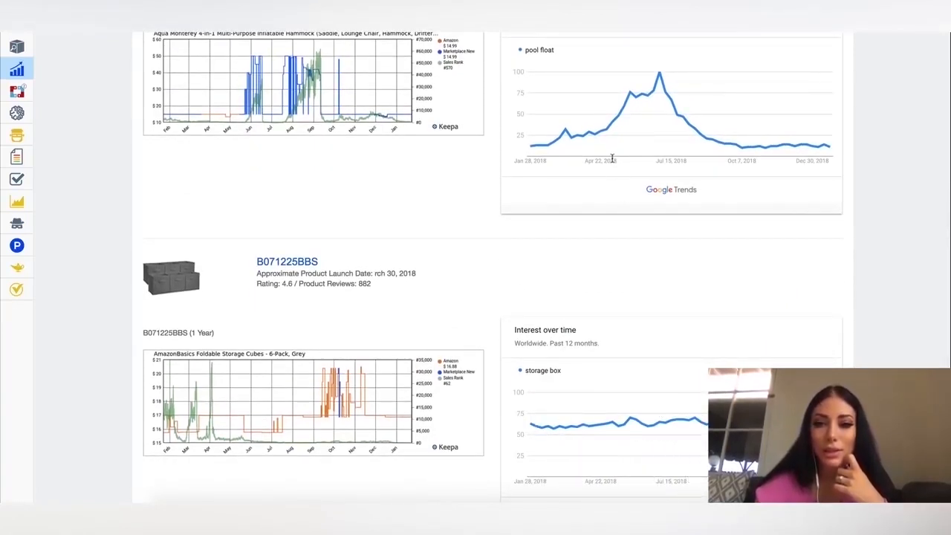
mouse_move(656, 77)
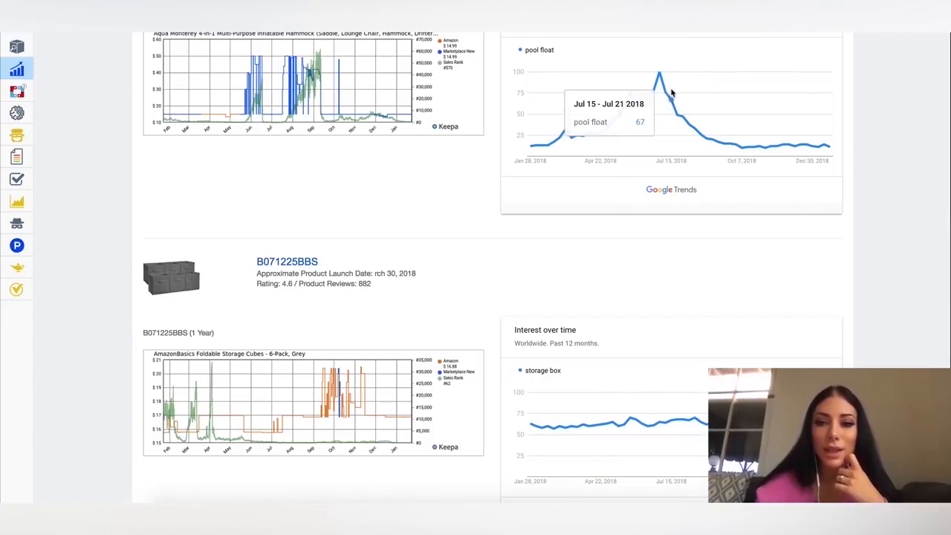
mouse_move(820, 148)
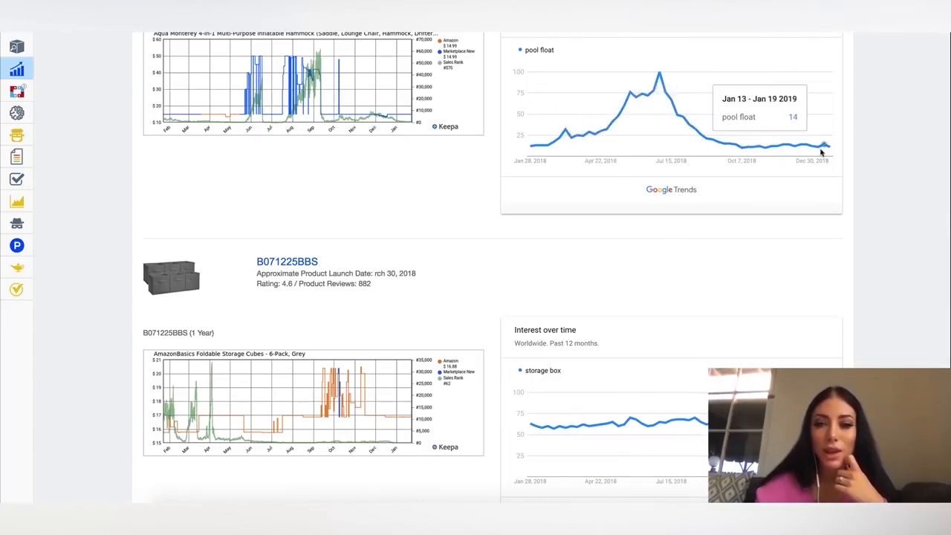
scroll("down", 3)
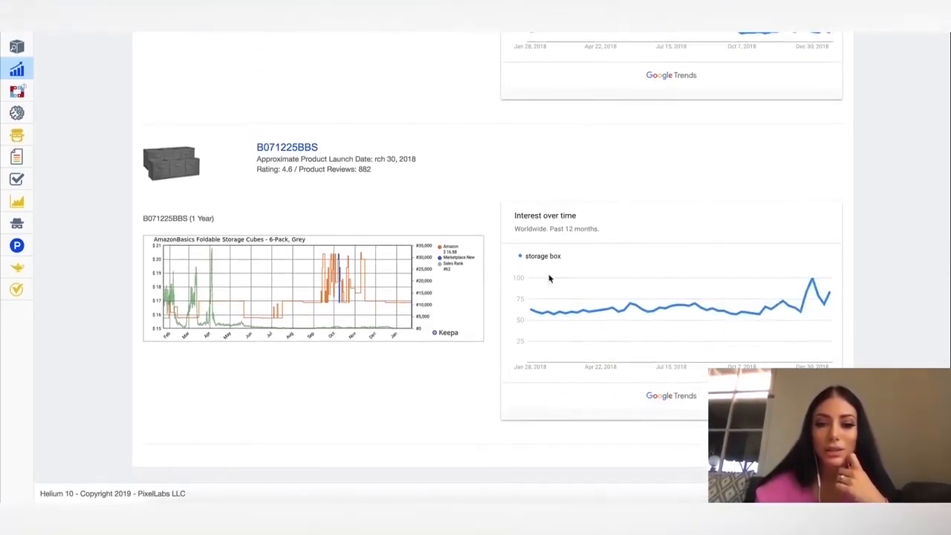
mouse_move(805, 304)
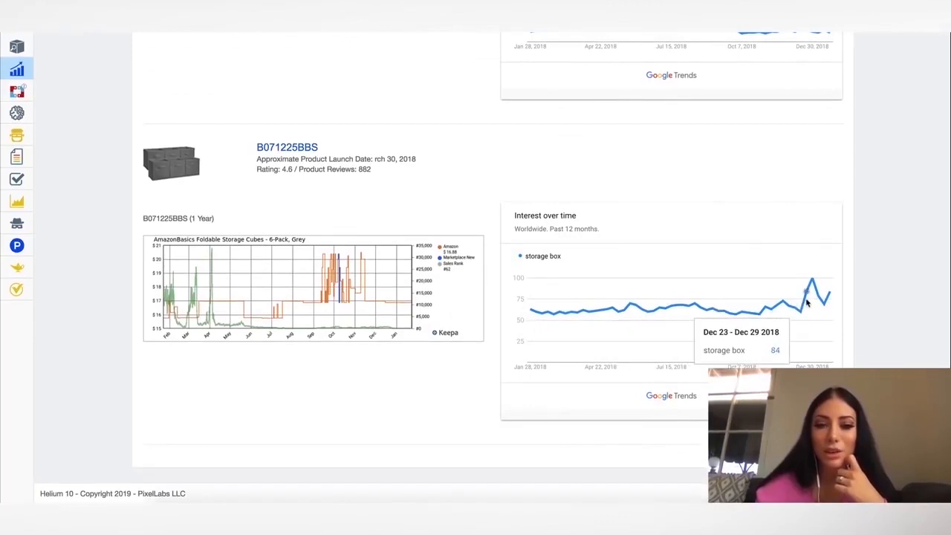
scroll("up", 3)
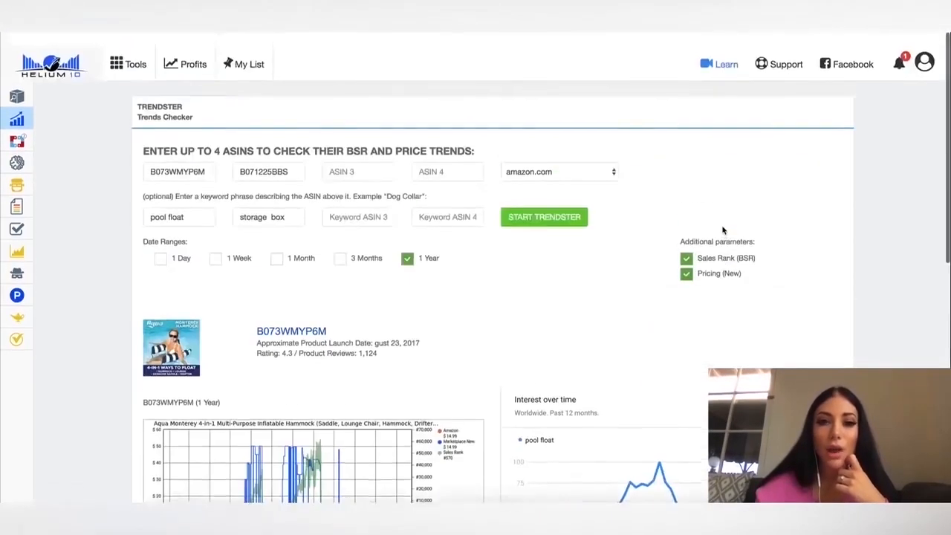
Step: Switch to the Magnet keyword research tool from the tools list
left_click(16, 126)
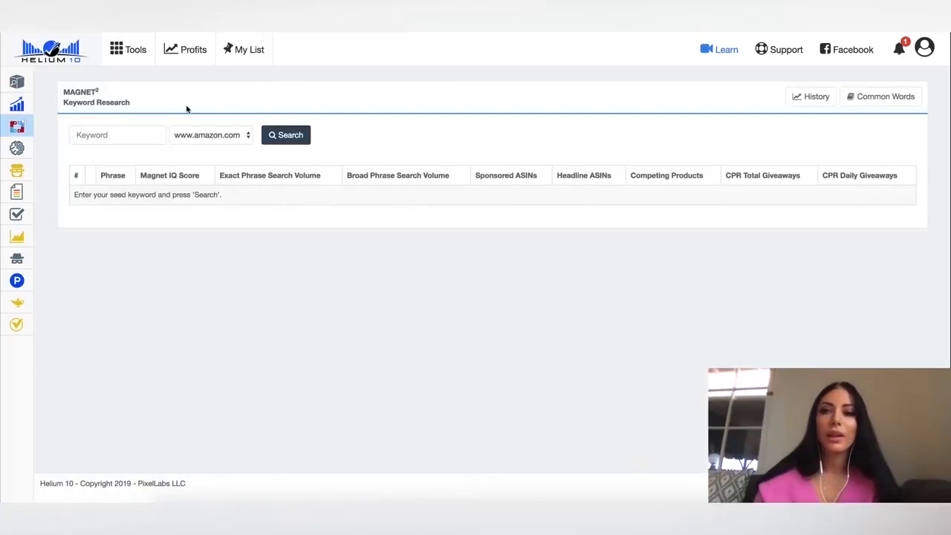
left_click(16, 125)
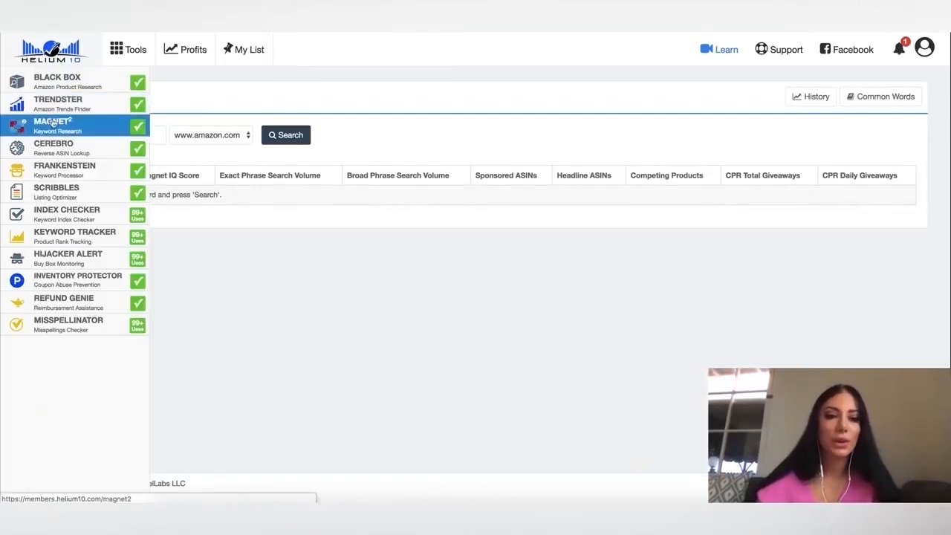
left_click(57, 125)
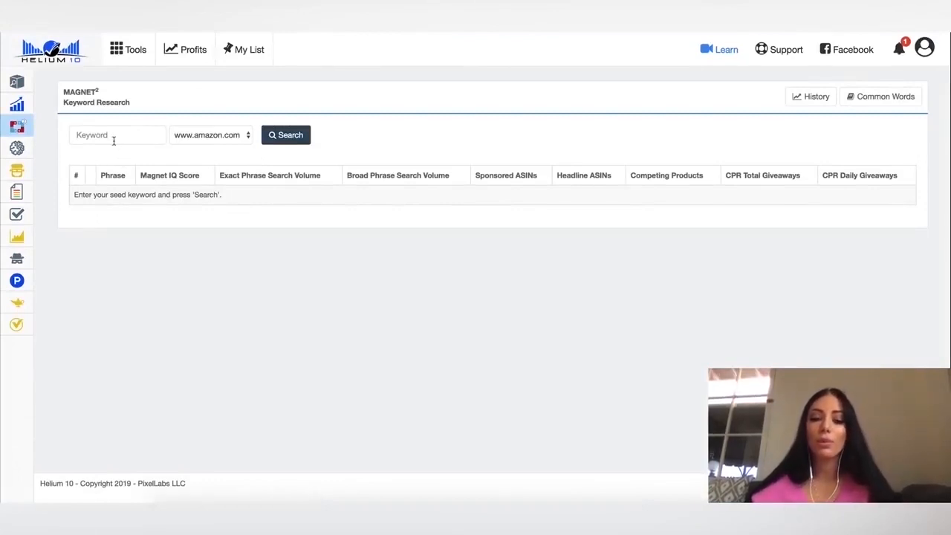
type("pool float")
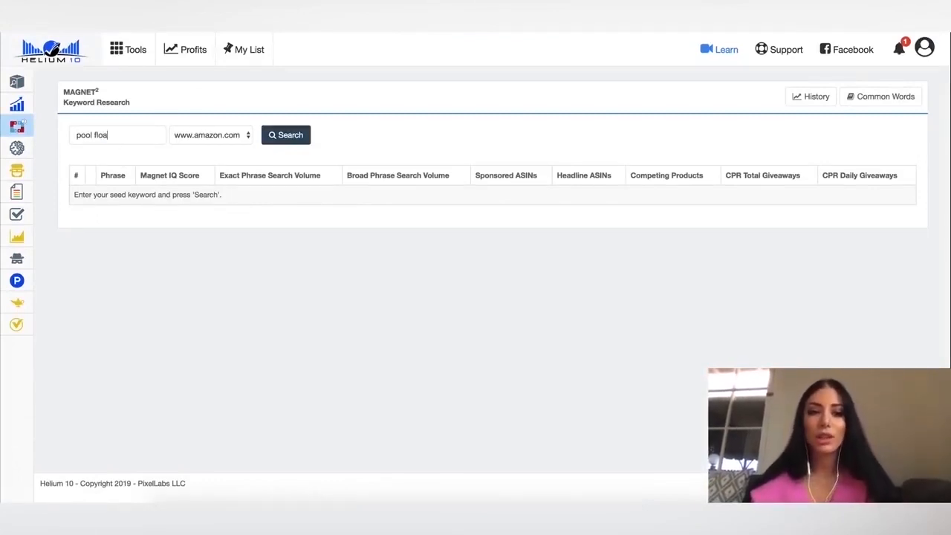
left_click(211, 134)
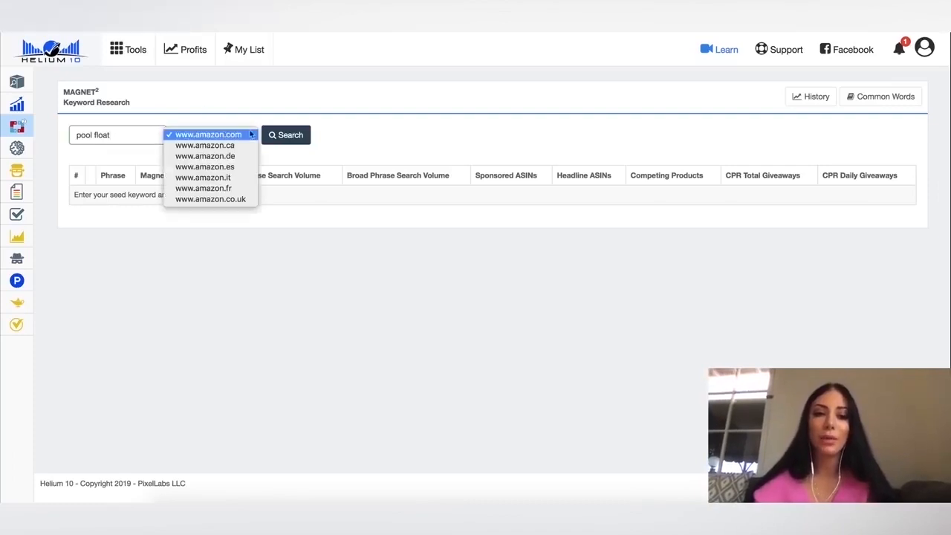
left_click(209, 134)
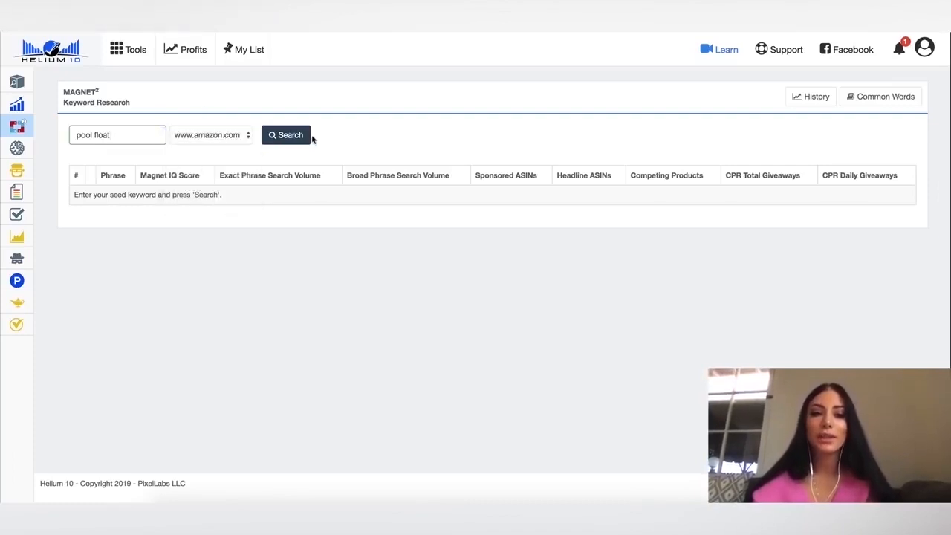
left_click(285, 134)
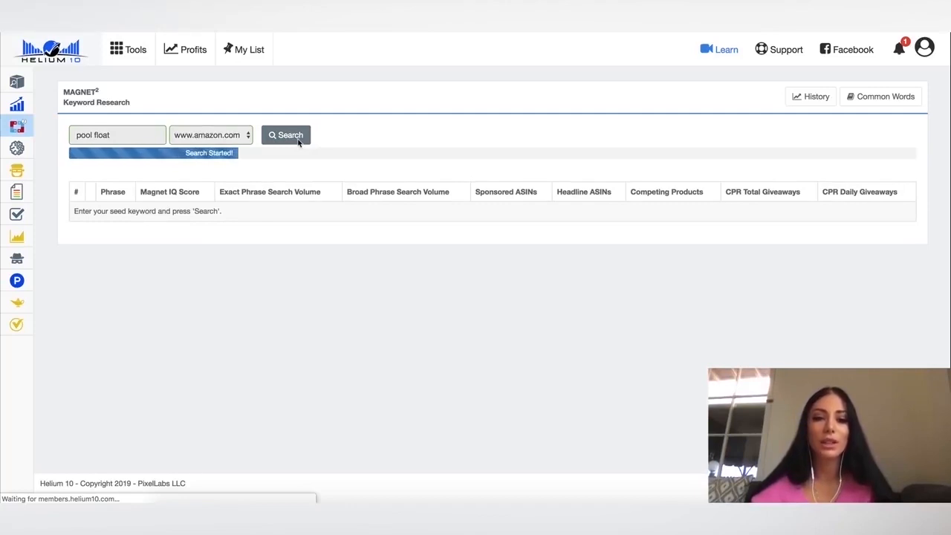
left_click(285, 134)
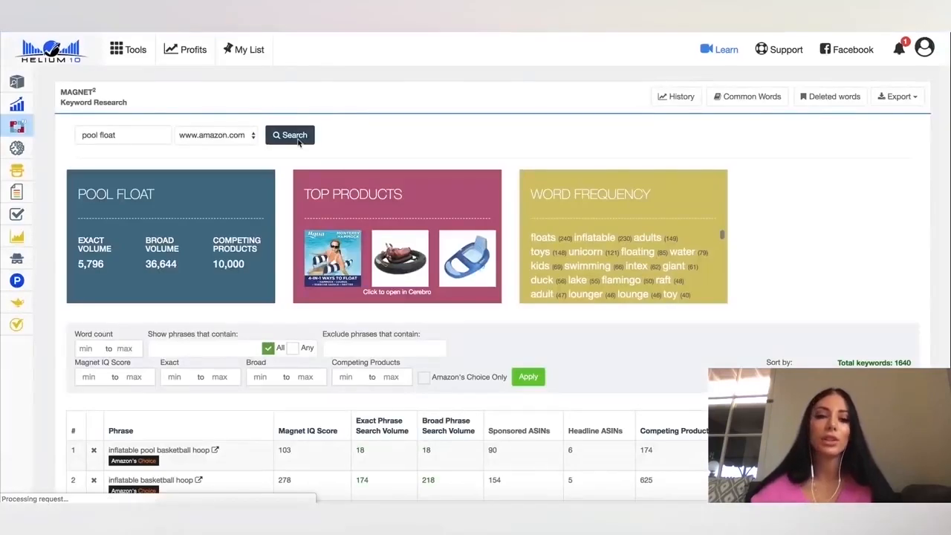
scroll("down", 3)
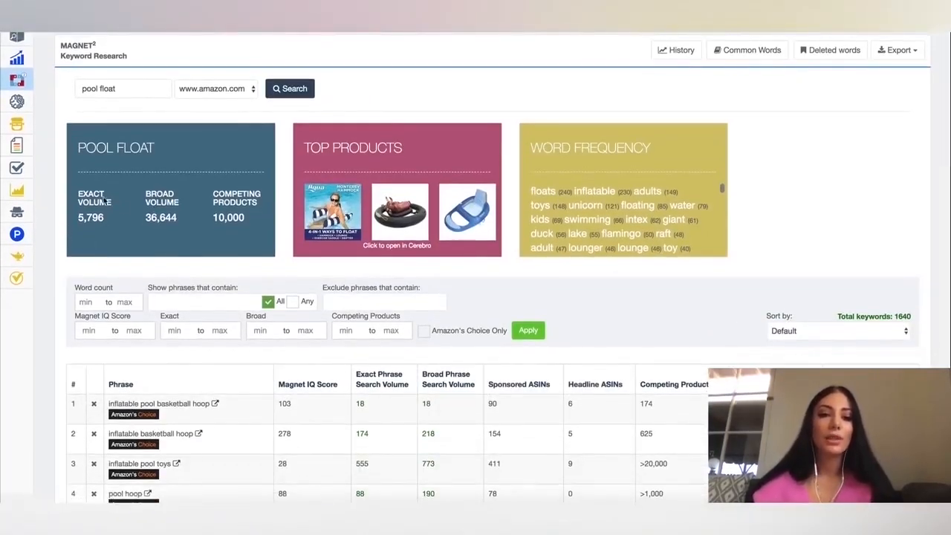
mouse_move(193, 222)
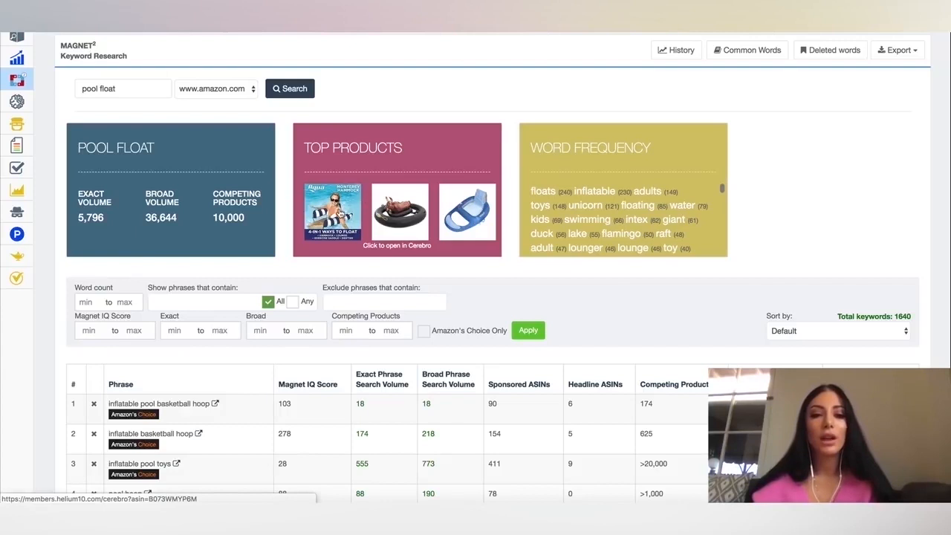
mouse_move(332, 216)
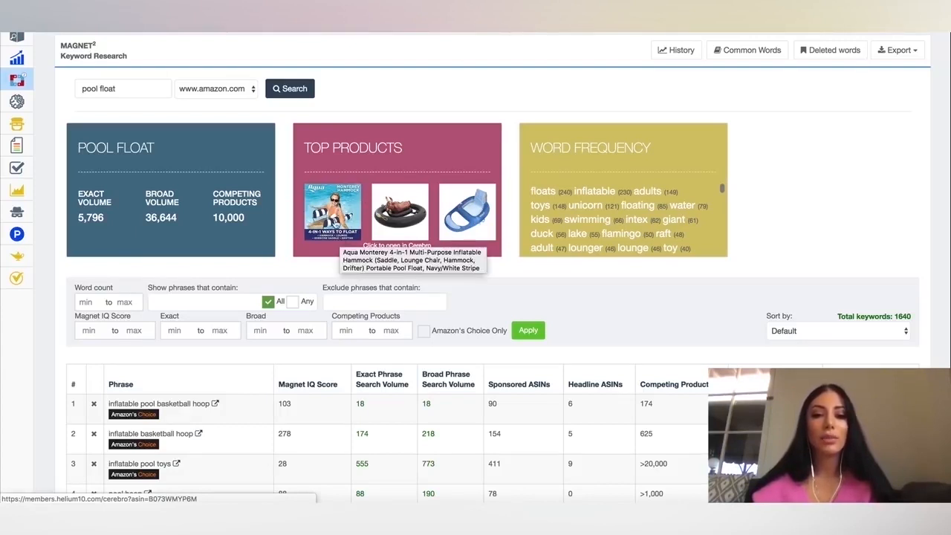
mouse_move(467, 216)
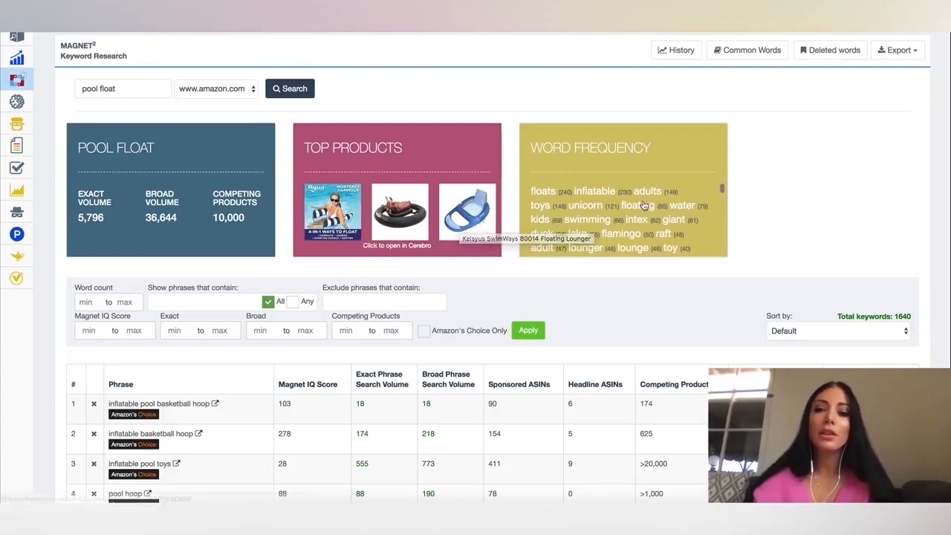
mouse_move(591, 215)
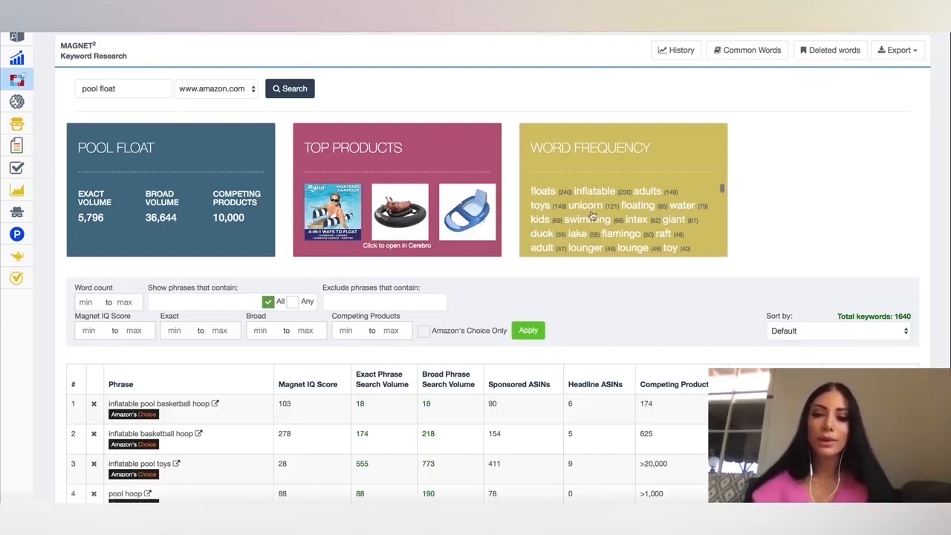
mouse_move(676, 220)
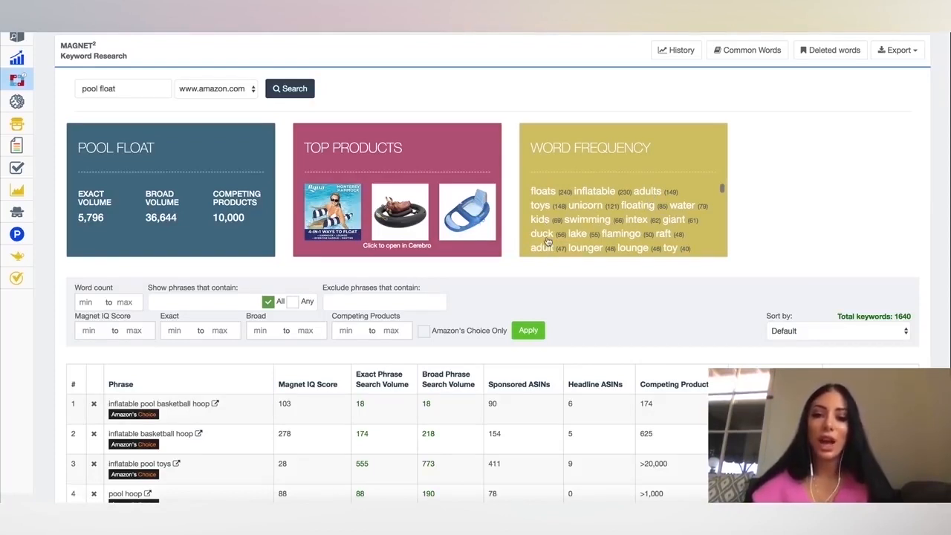
mouse_move(668, 252)
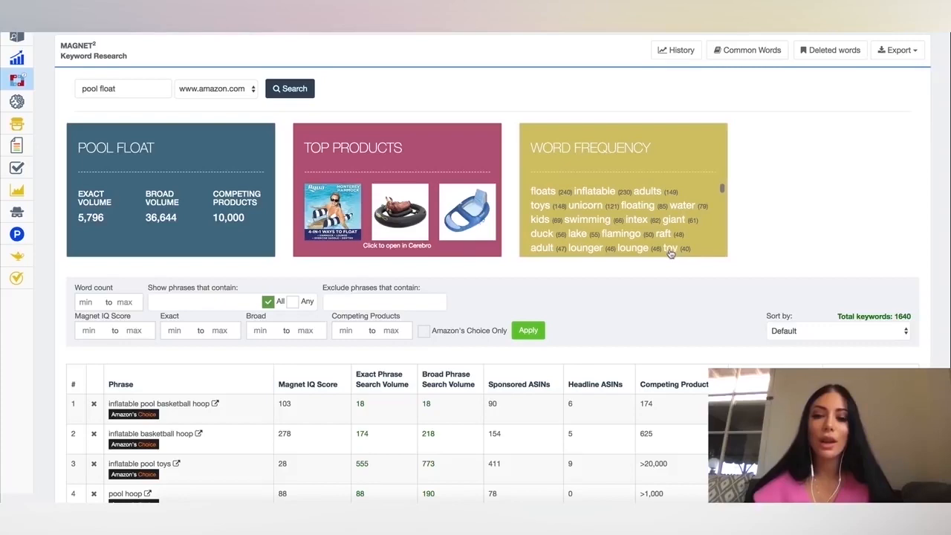
scroll("down", 3)
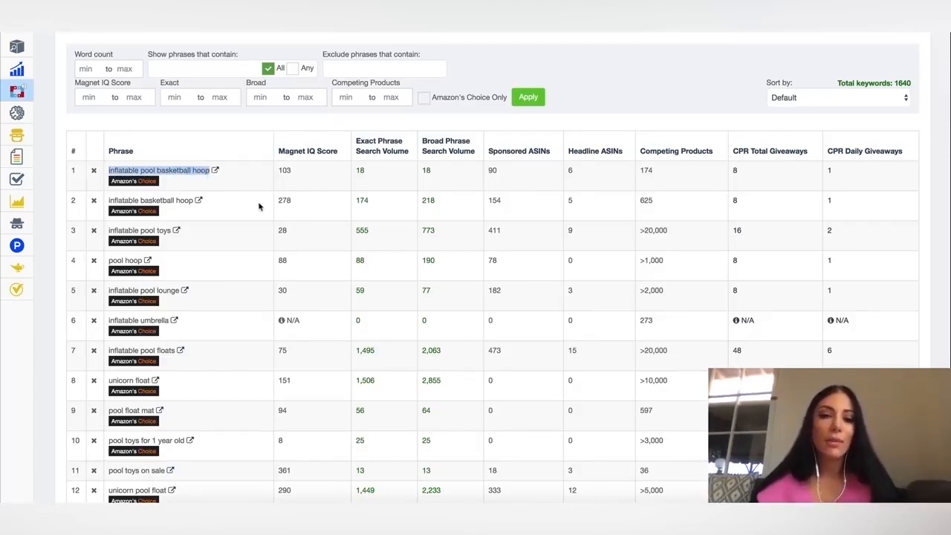
mouse_move(330, 171)
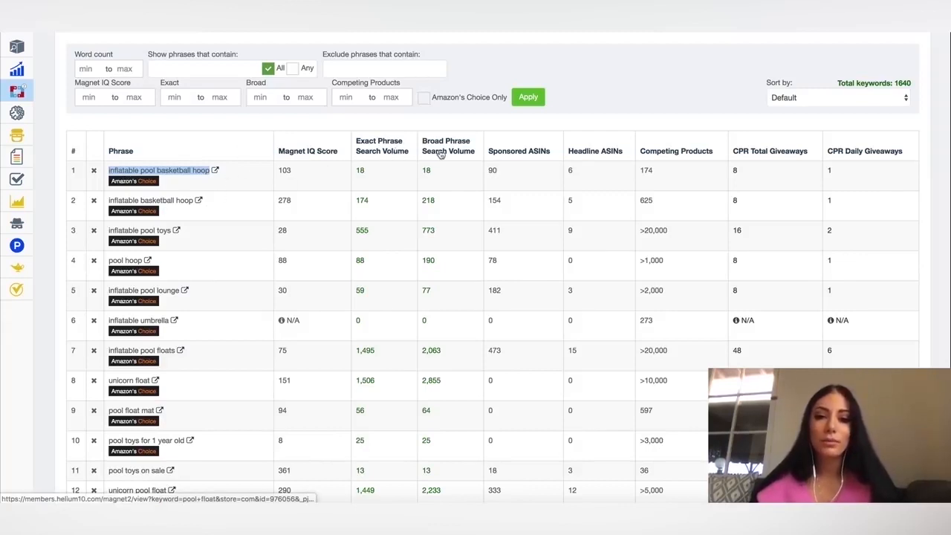
mouse_move(303, 153)
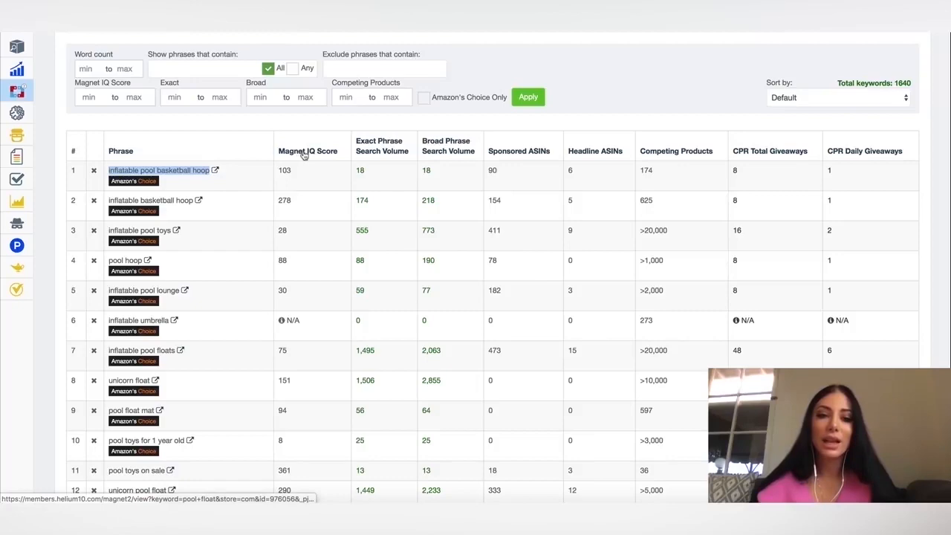
Step: Sort the pool float keyword table by Magnet IQ Score, highest first
left_click(527, 96)
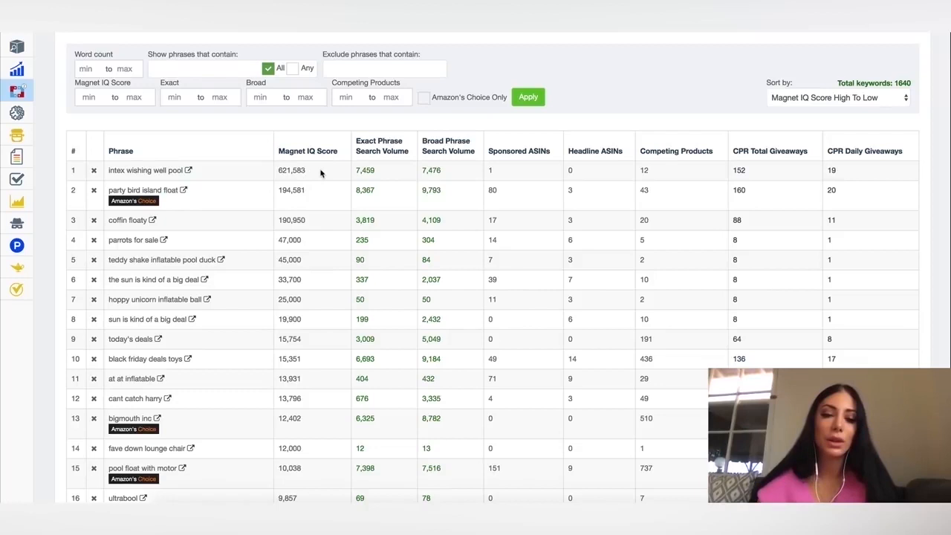
mouse_move(281, 205)
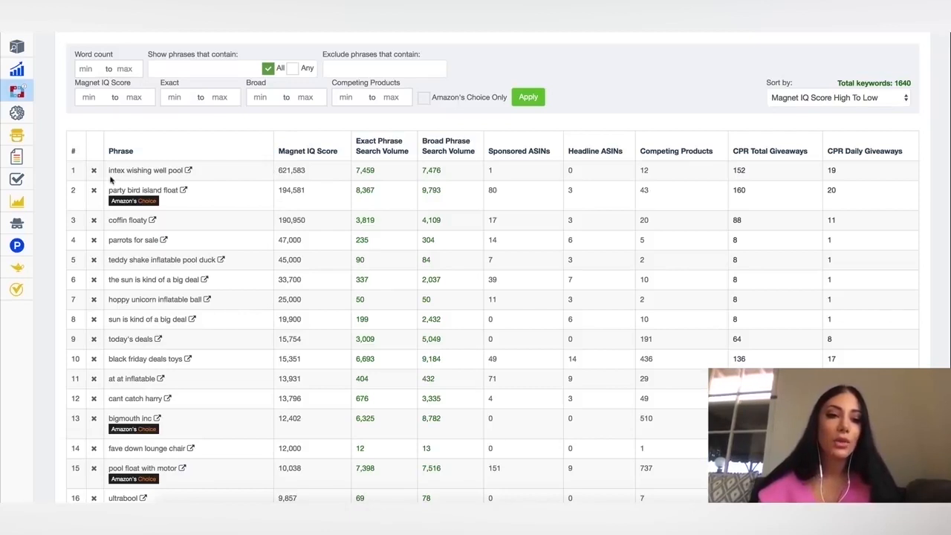
double_click(127, 170)
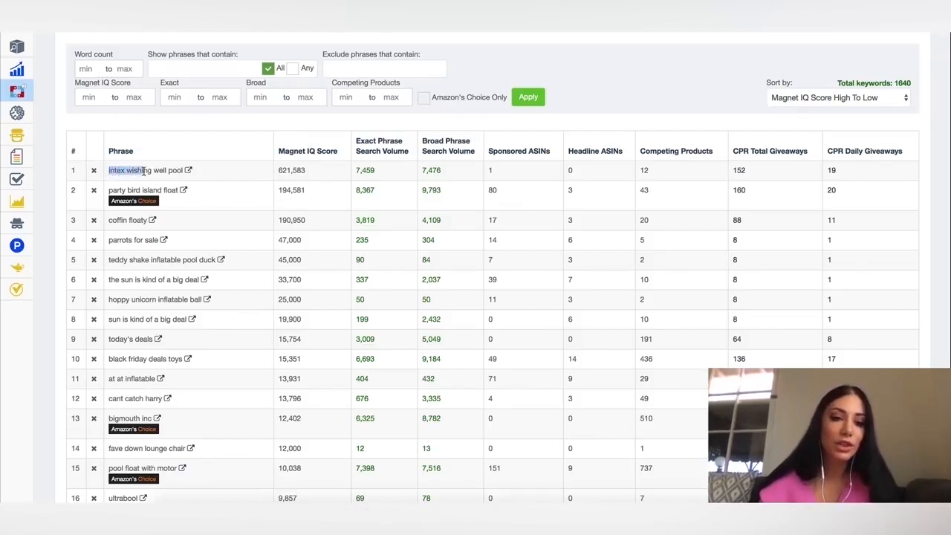
mouse_move(150, 169)
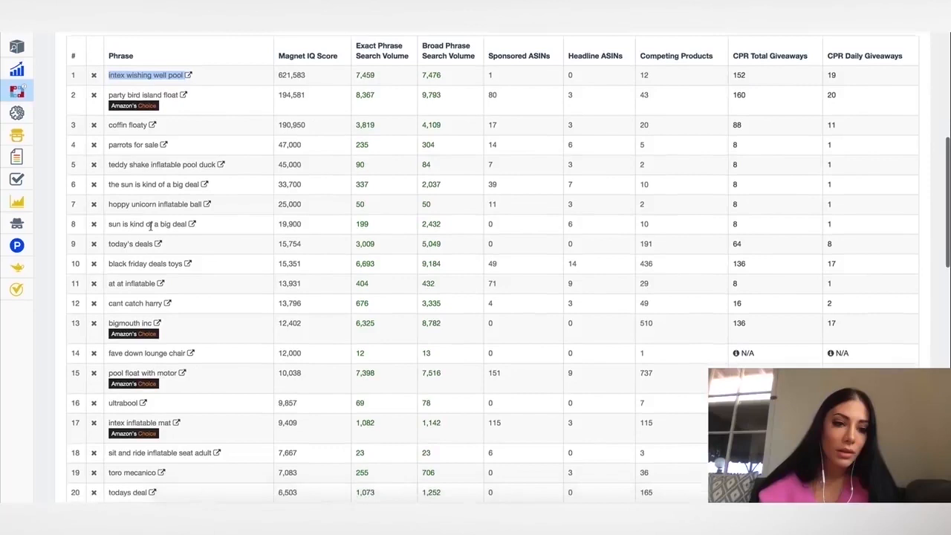
scroll("down", 3)
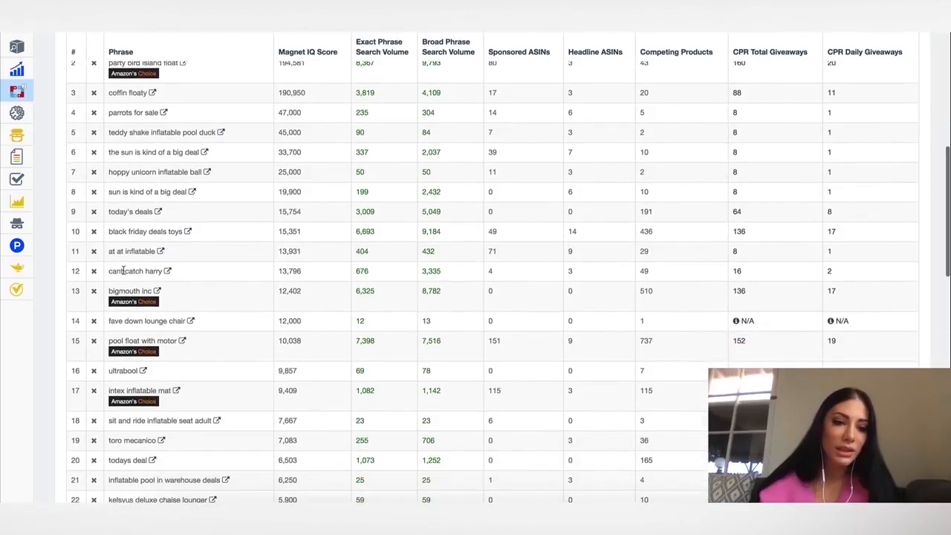
scroll("down", 3)
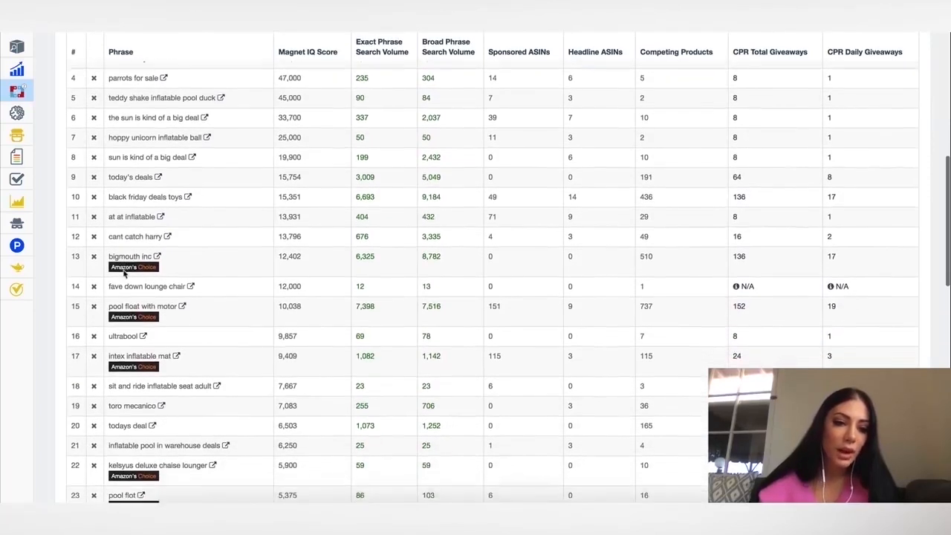
scroll("down", 3)
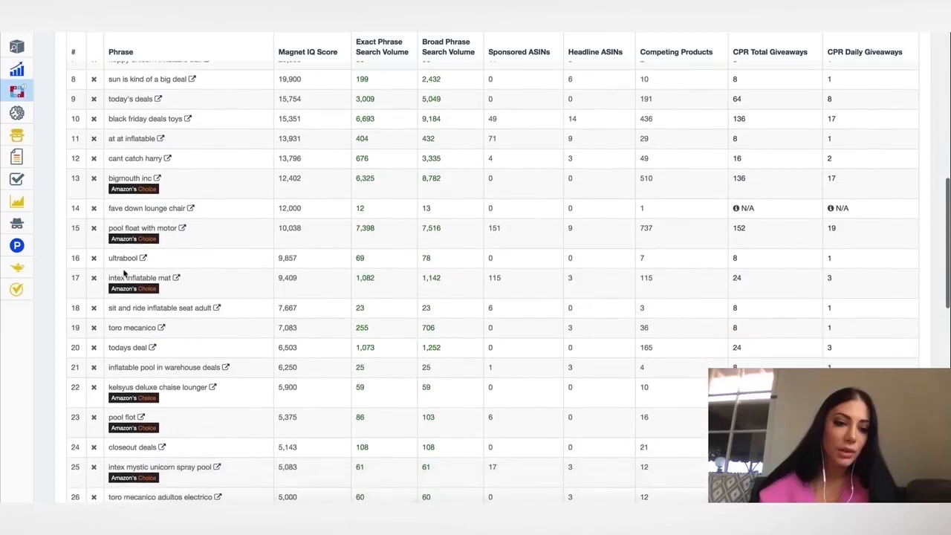
scroll("down", 3)
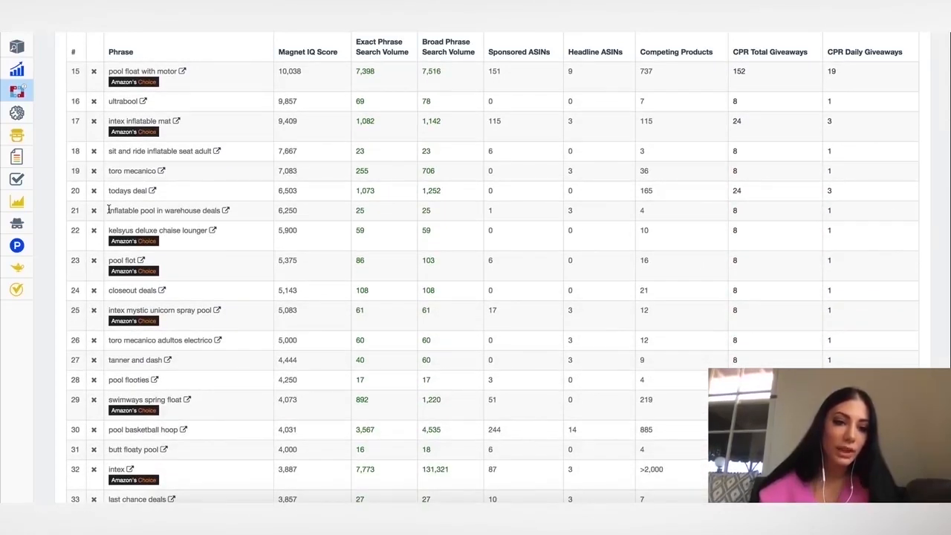
double_click(165, 211)
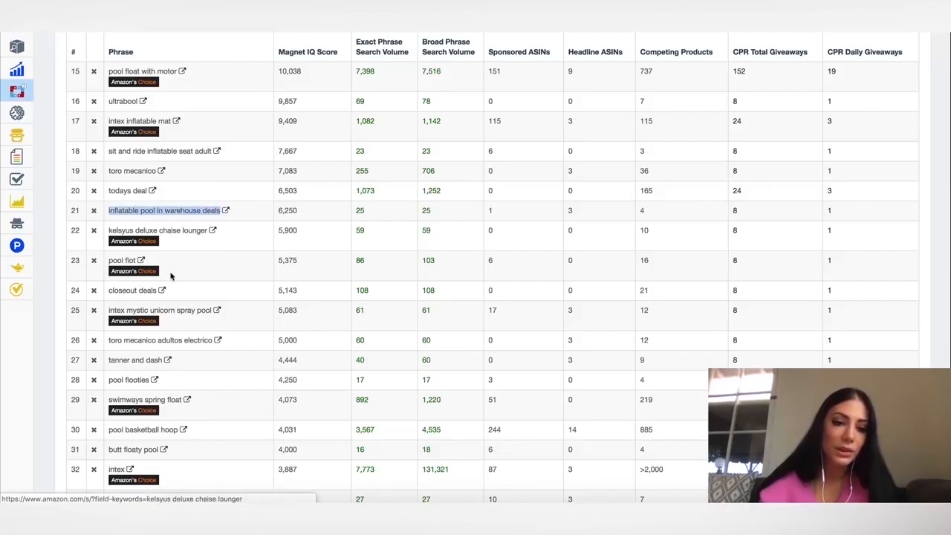
scroll("down", 3)
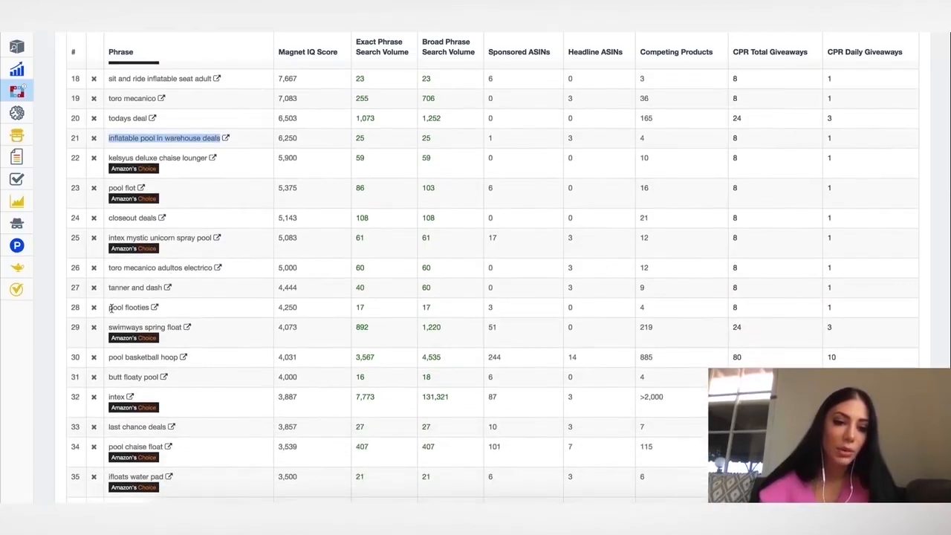
double_click(128, 306)
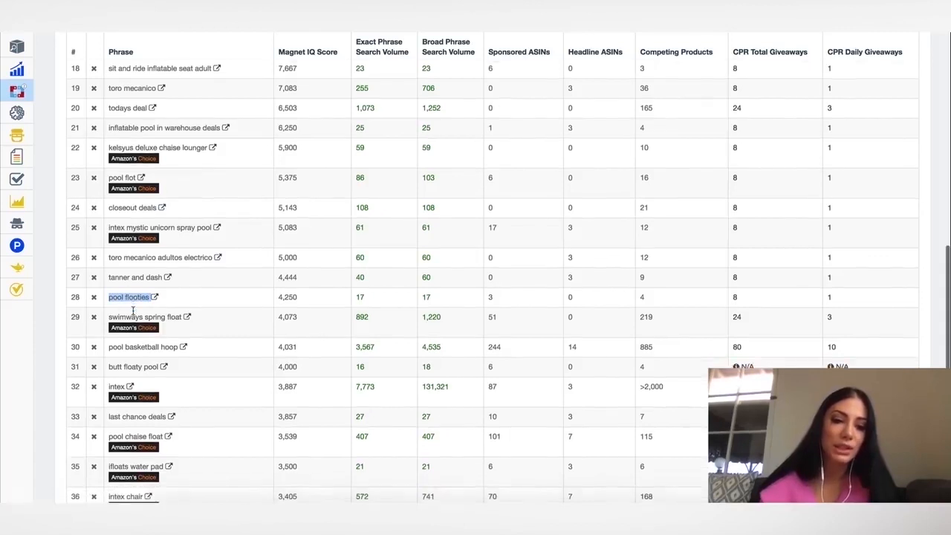
mouse_move(300, 301)
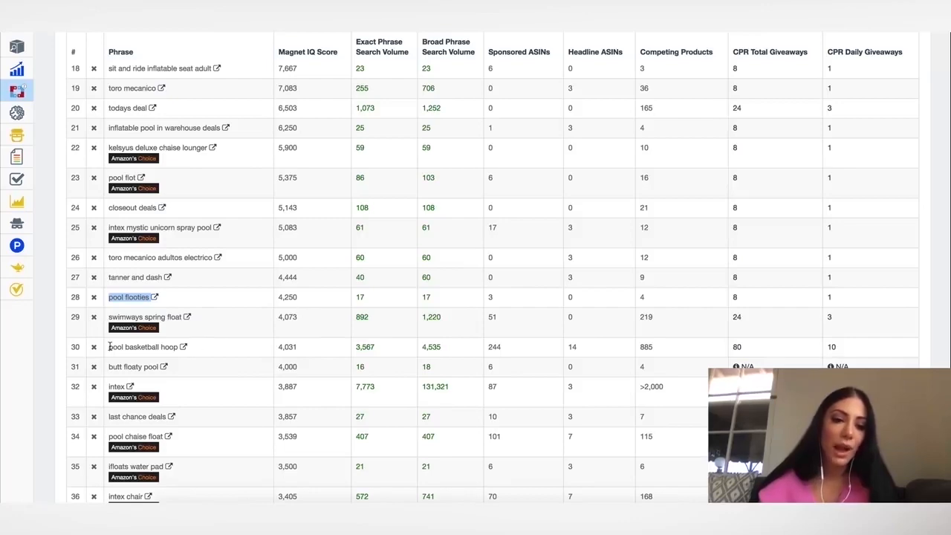
scroll("up", 3)
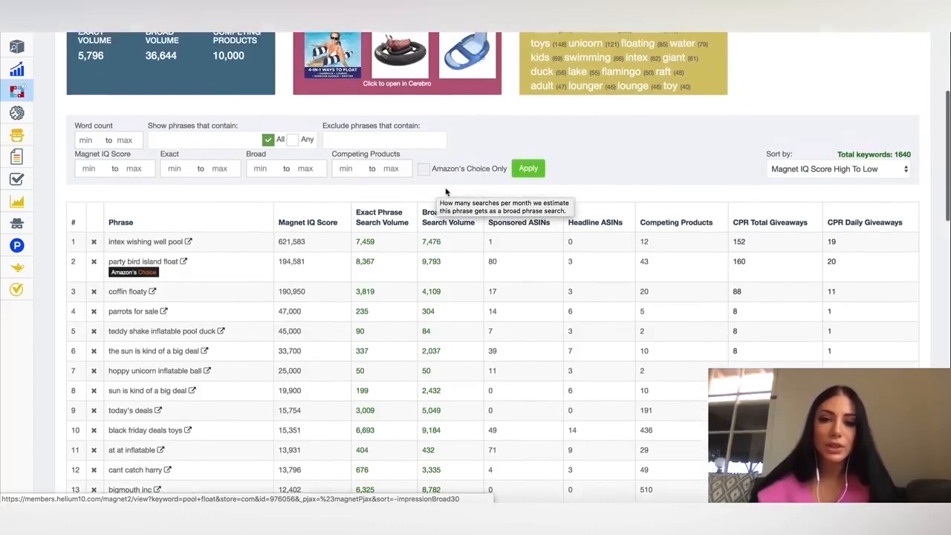
Step: Sort the keyword table by Exact Phrase Search Volume, highest first, and scan the top entries
left_click(528, 167)
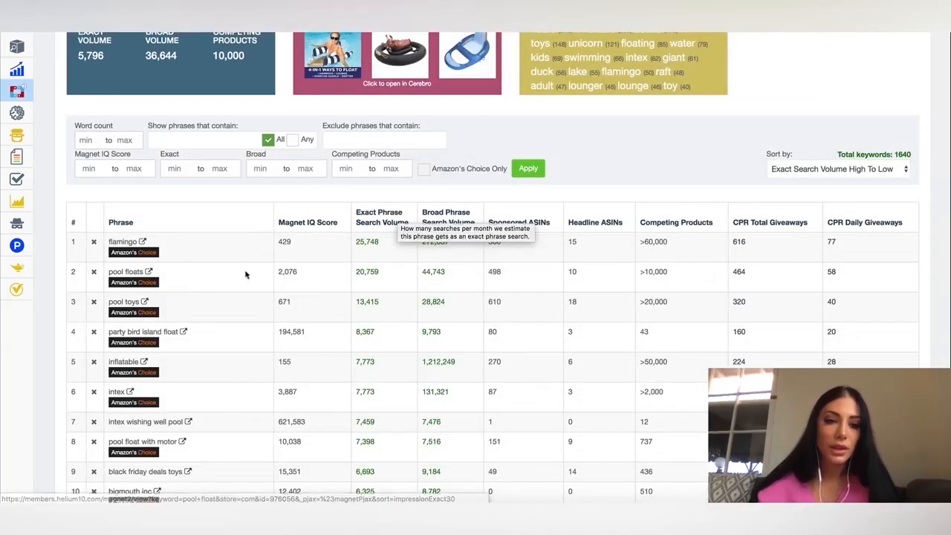
scroll("down", 3)
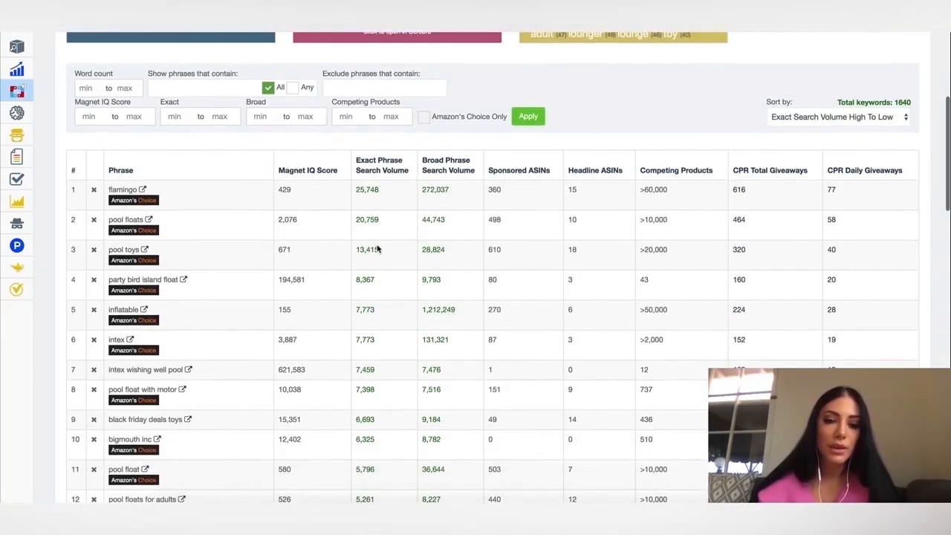
scroll("up", 3)
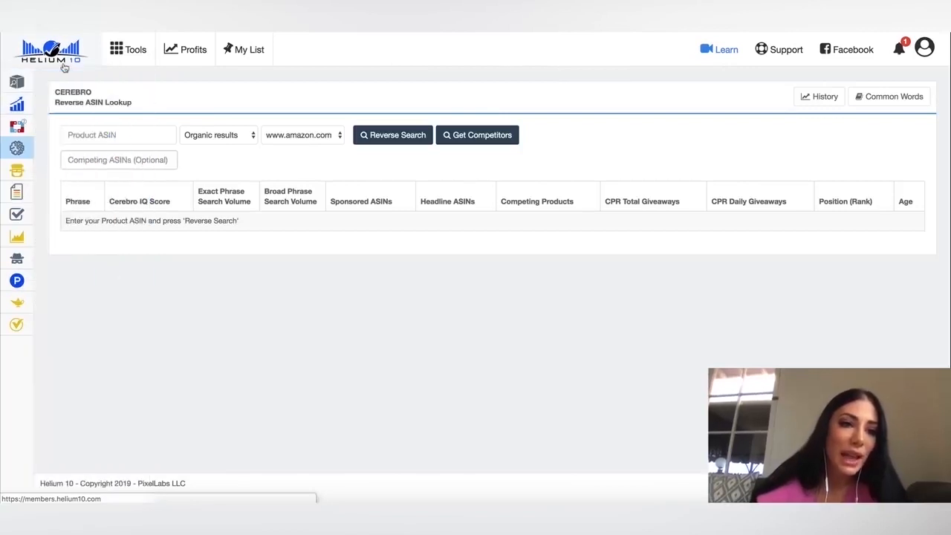
Step: Return to the Helium 10 tools overview and browse the tool descriptions
left_click(50, 54)
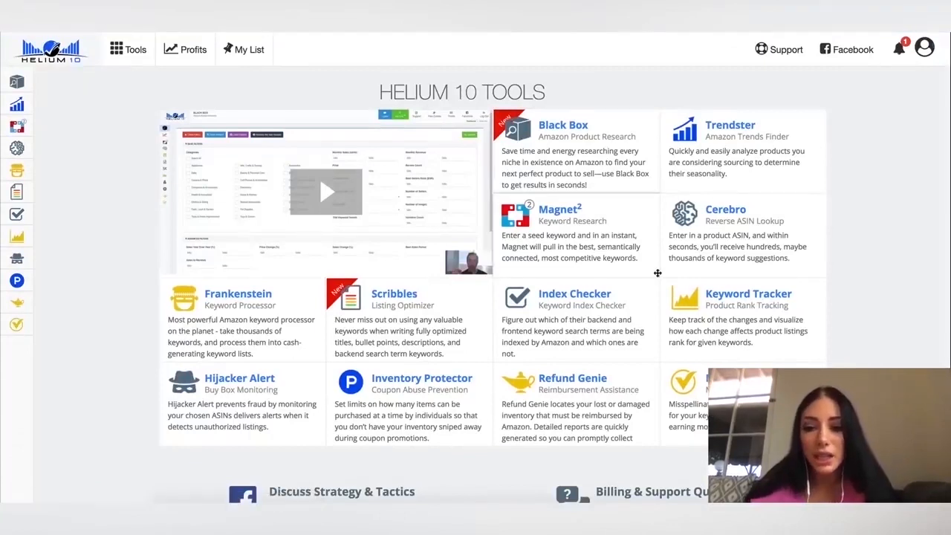
scroll("down", 3)
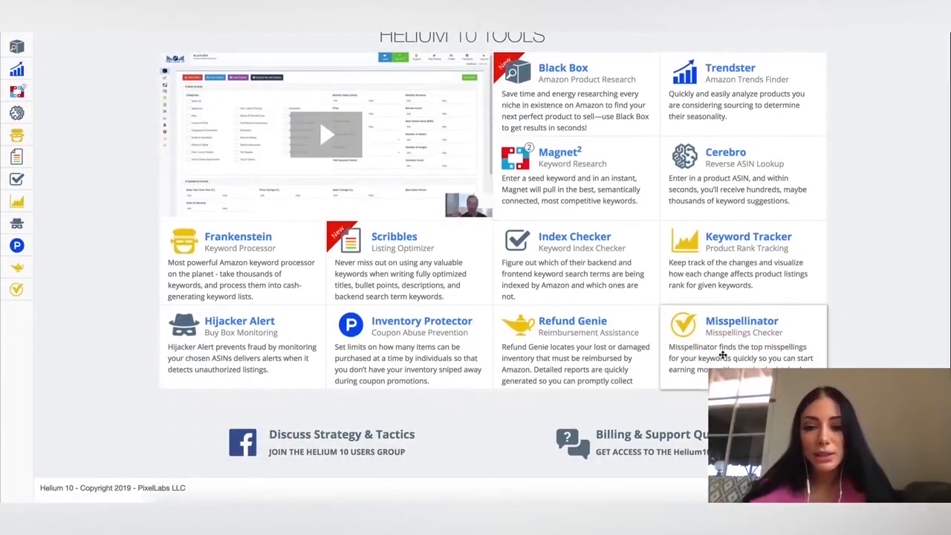
mouse_move(280, 360)
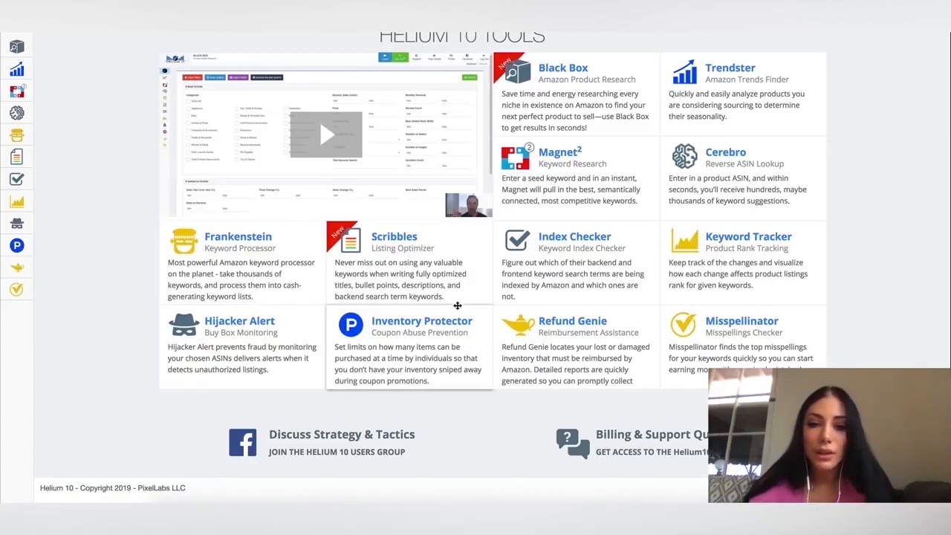
mouse_move(570, 278)
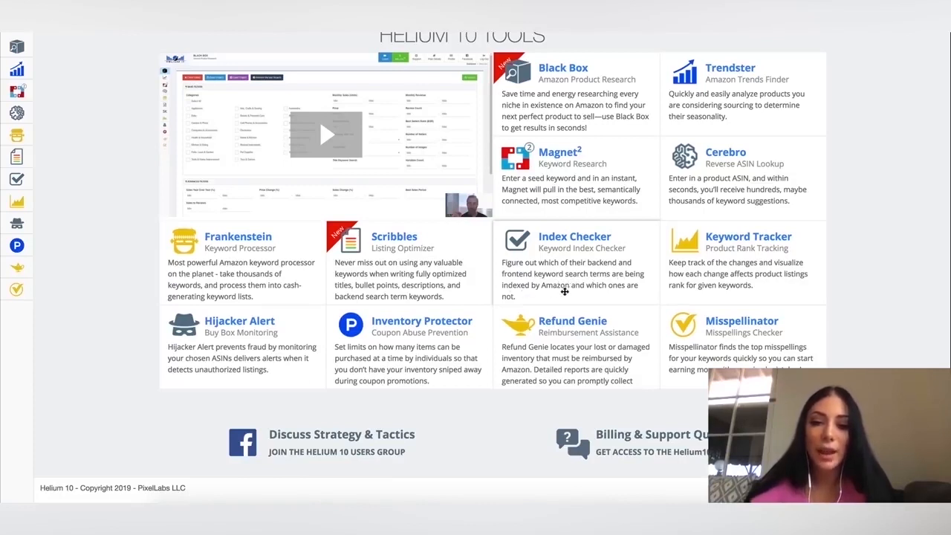
mouse_move(607, 247)
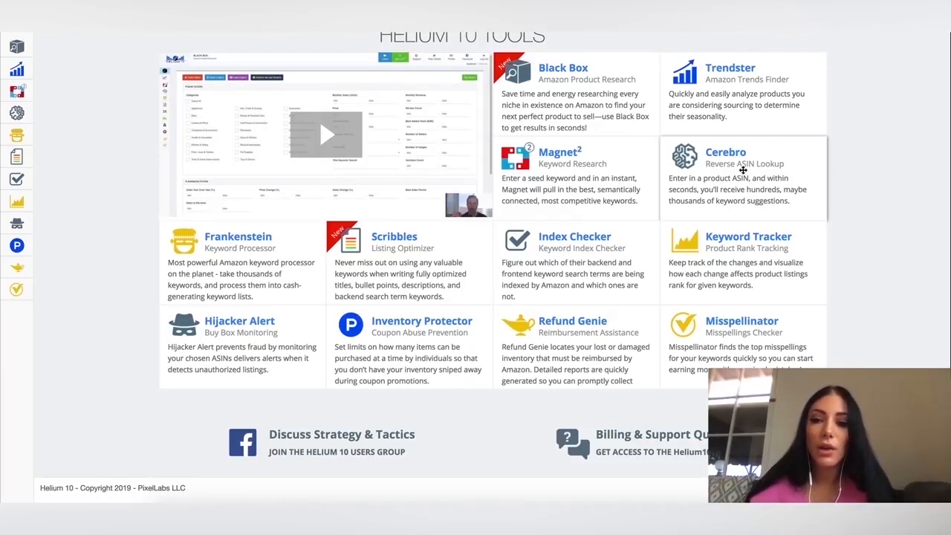
mouse_move(782, 157)
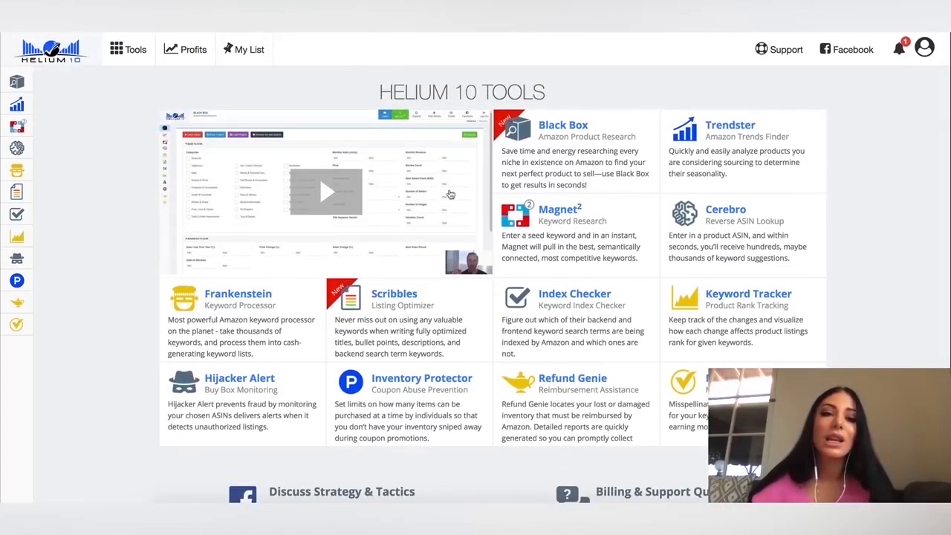
mouse_move(702, 137)
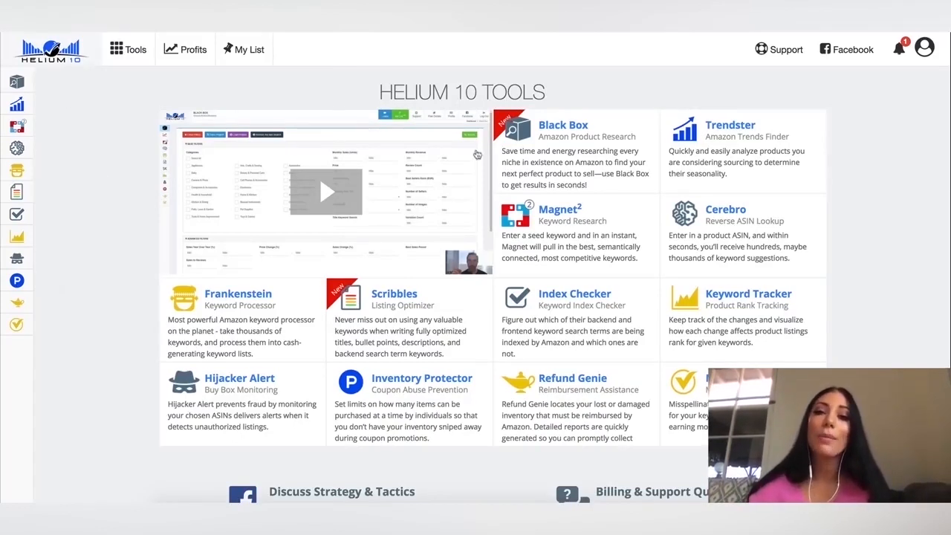
mouse_move(654, 195)
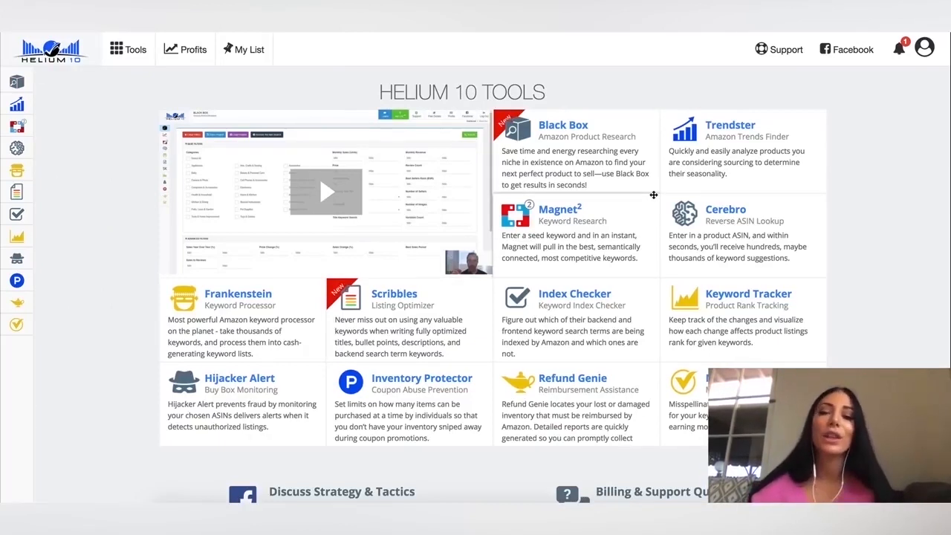